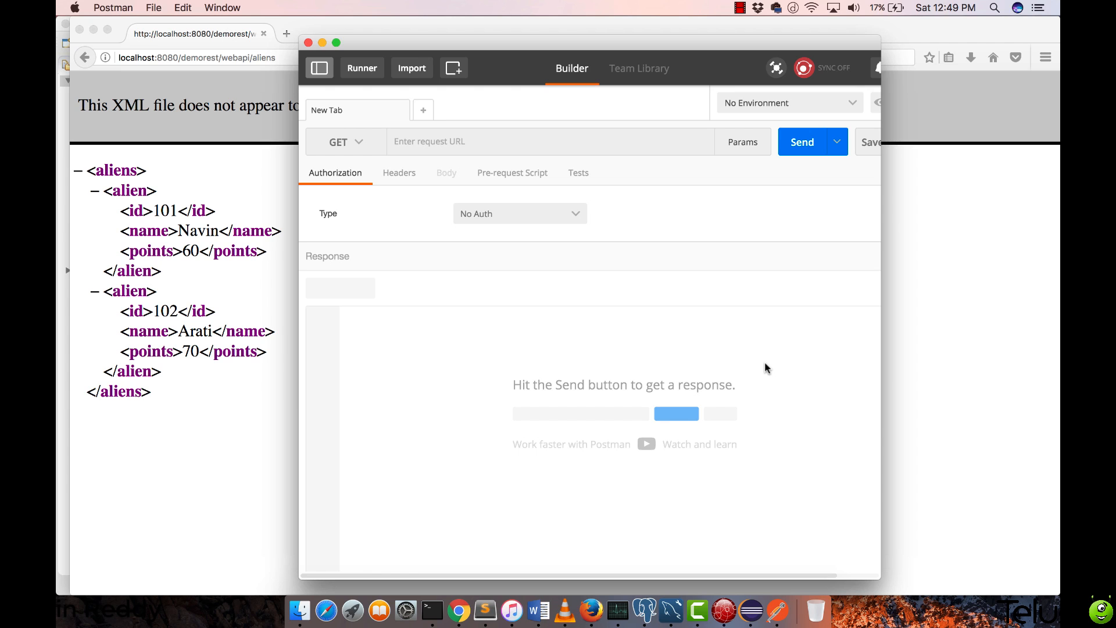
mouse_move(501, 17)
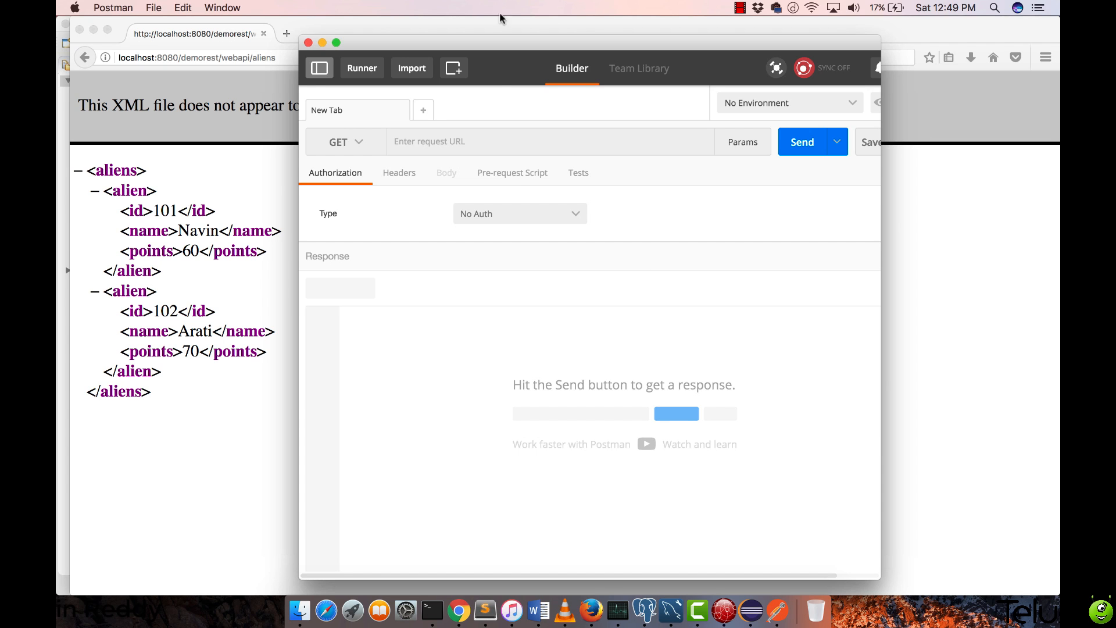
Drag the Postman window rightward to reveal more of the aliens XML list
drag(500, 18, 589, 34)
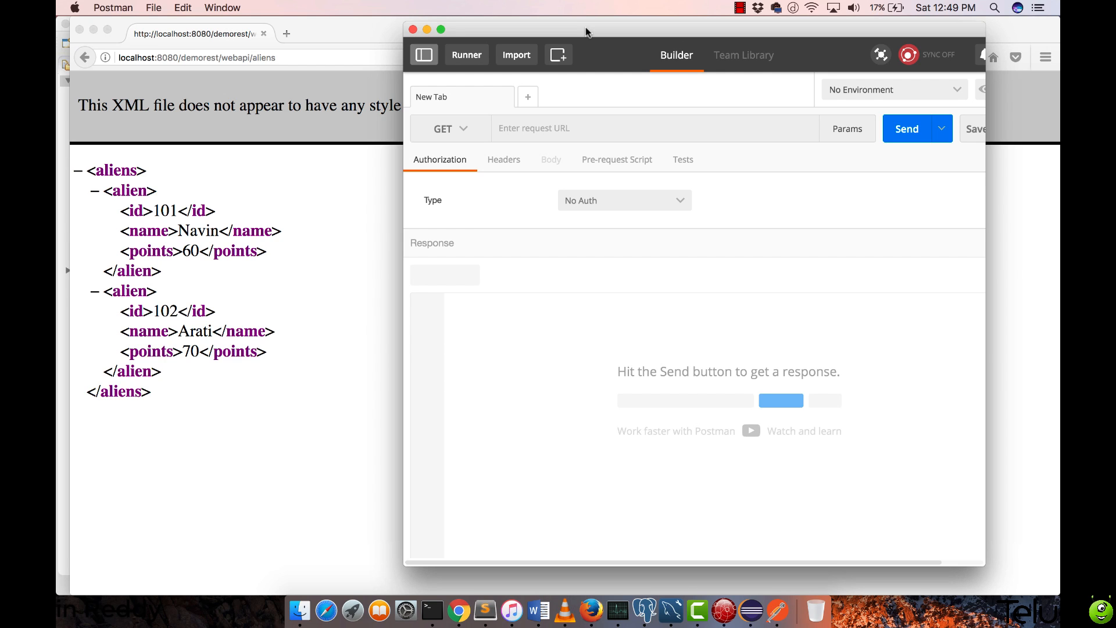
mouse_move(601, 130)
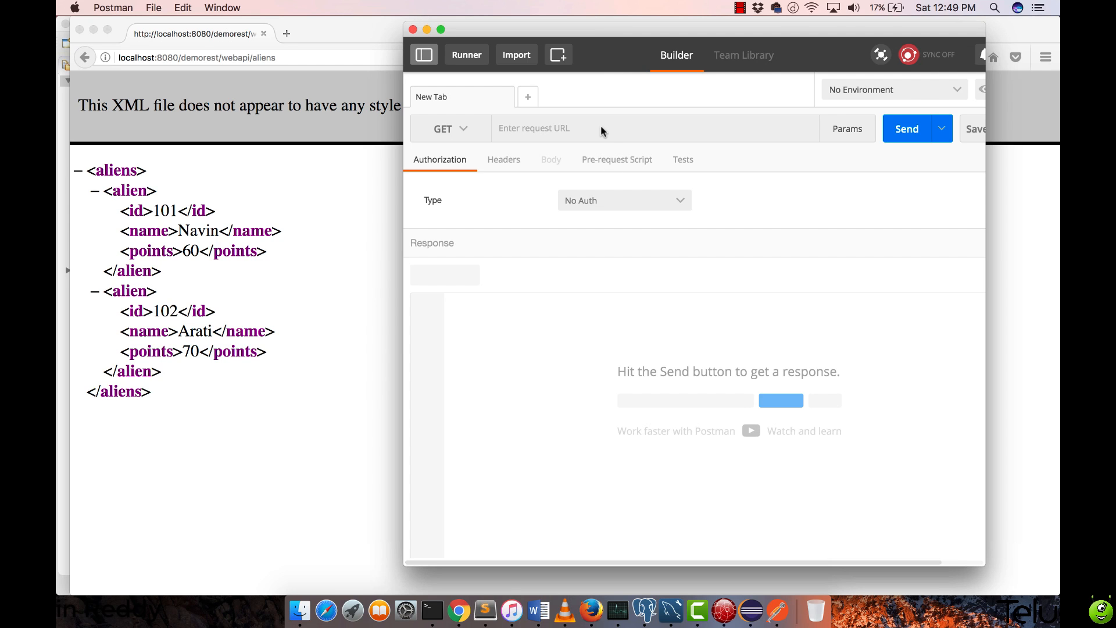
mouse_move(523, 129)
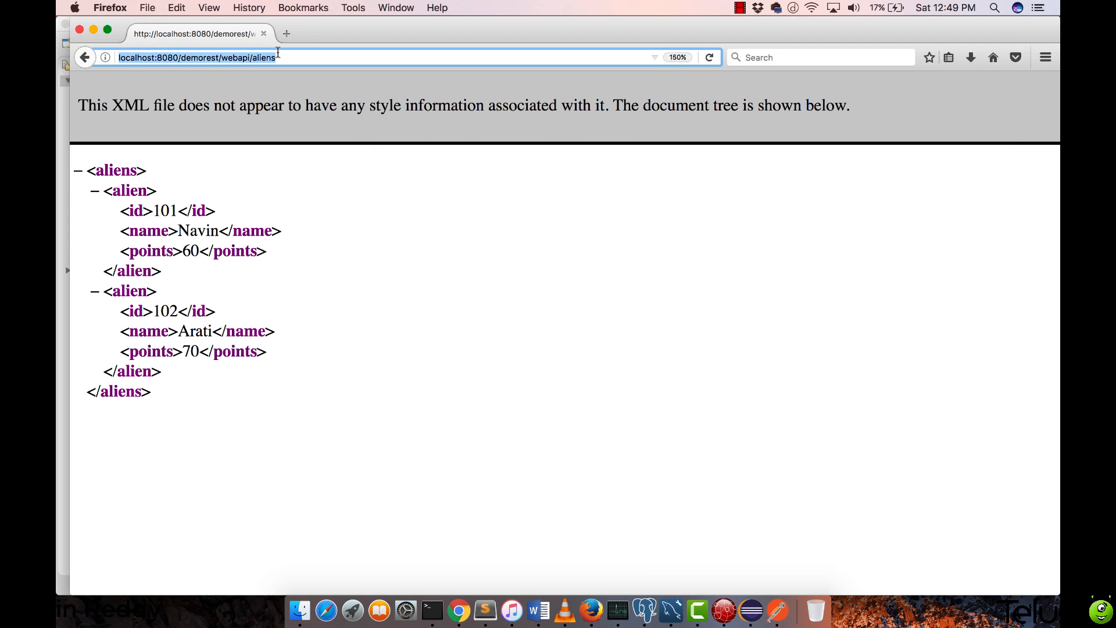
Return to Postman, clear the mistakenly pasted 'Alien a1 = new Alien();', and focus the URL field
click(644, 610)
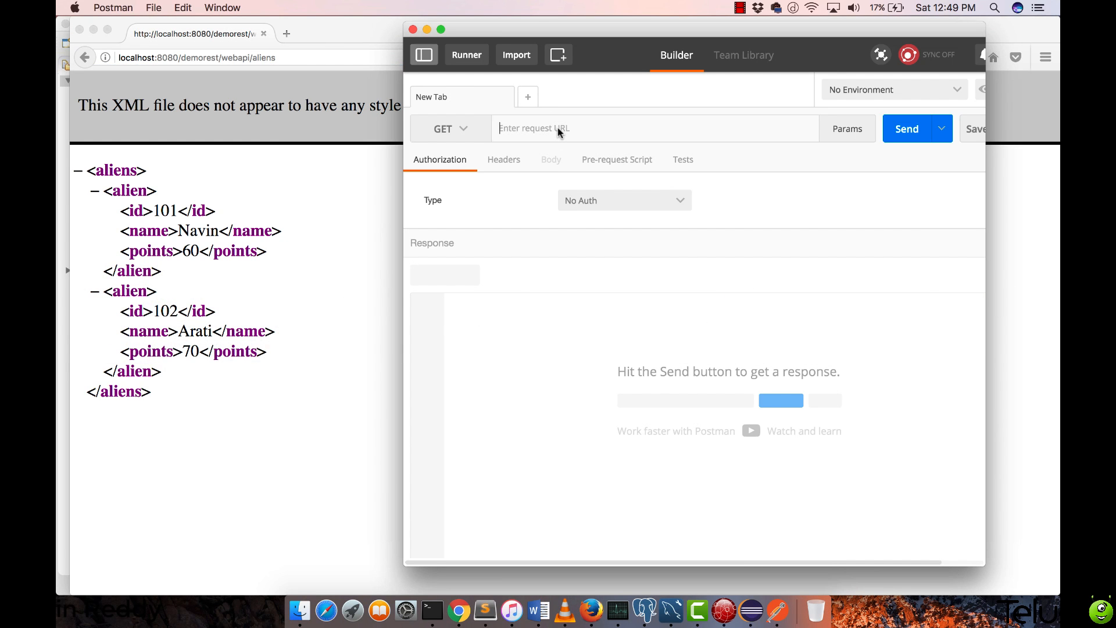
text(Alien a1 = new Alien();)
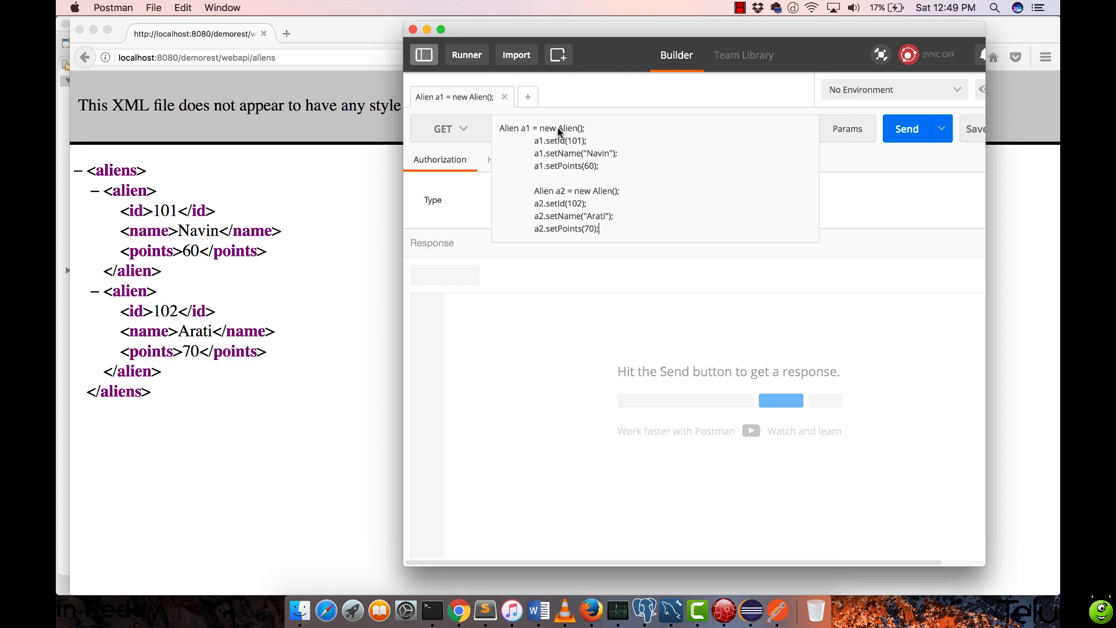
mouse_move(642, 101)
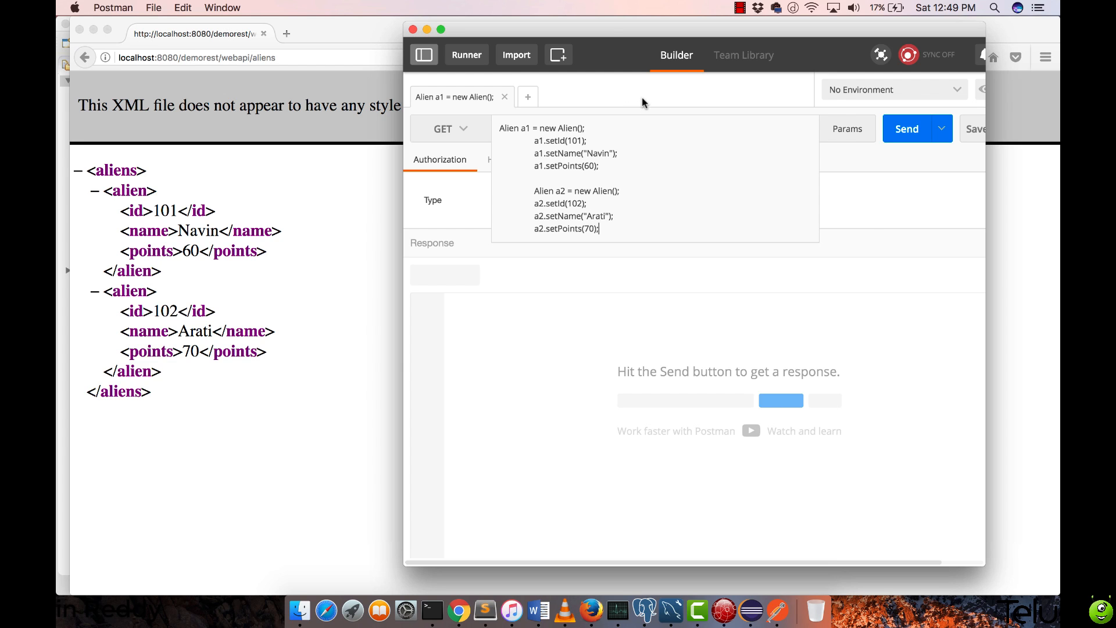
mouse_move(278, 78)
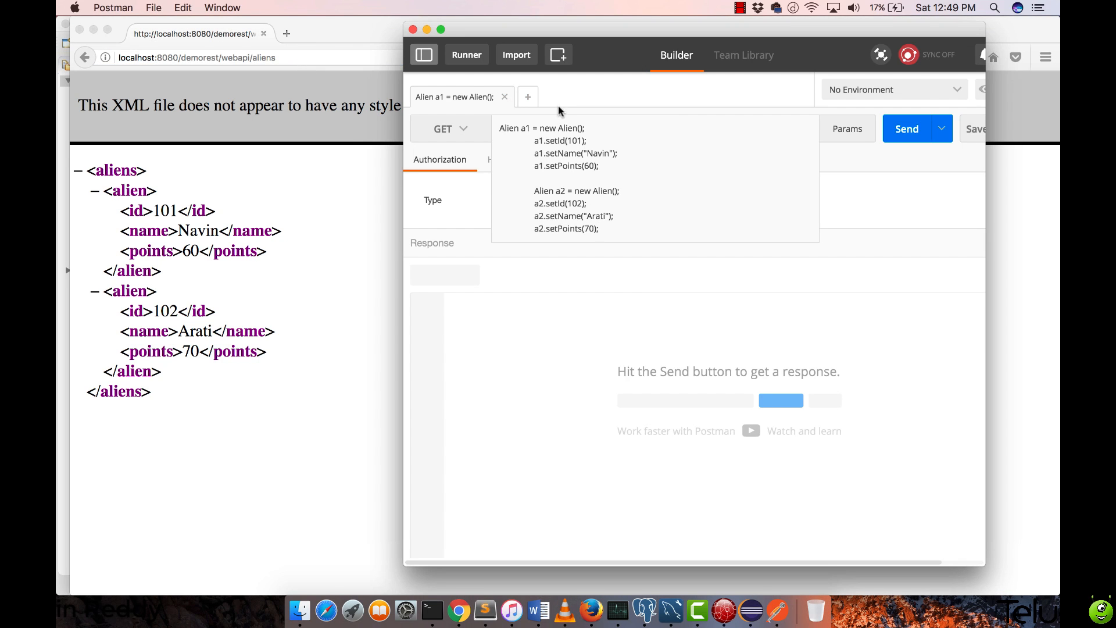
click(504, 96)
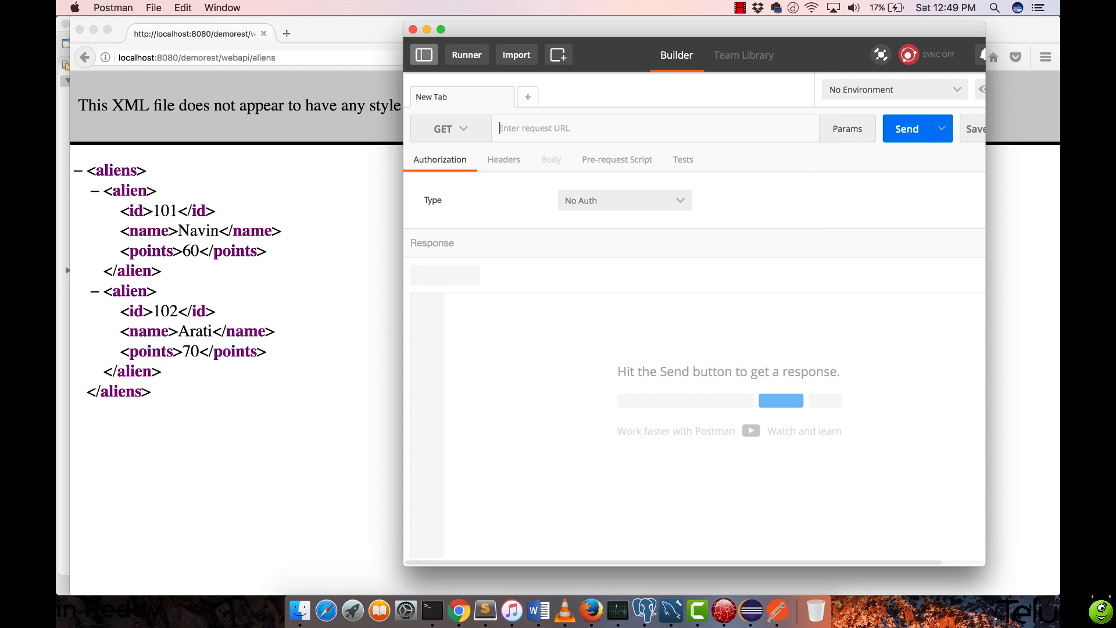
text(http://localhost:8080/demorest/webapi/aliens)
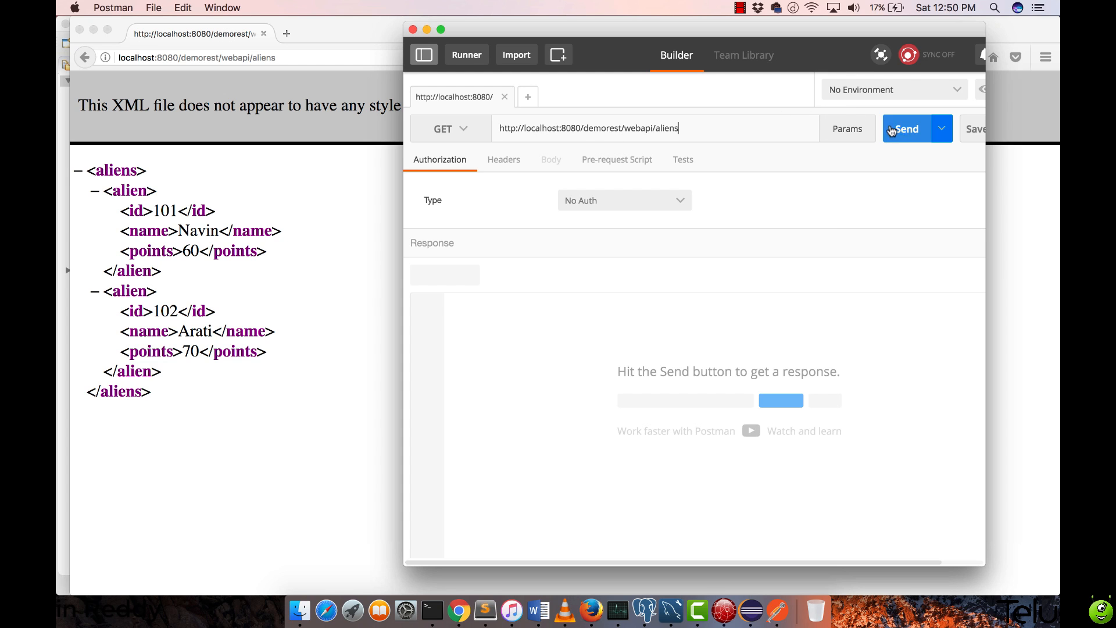
click(906, 128)
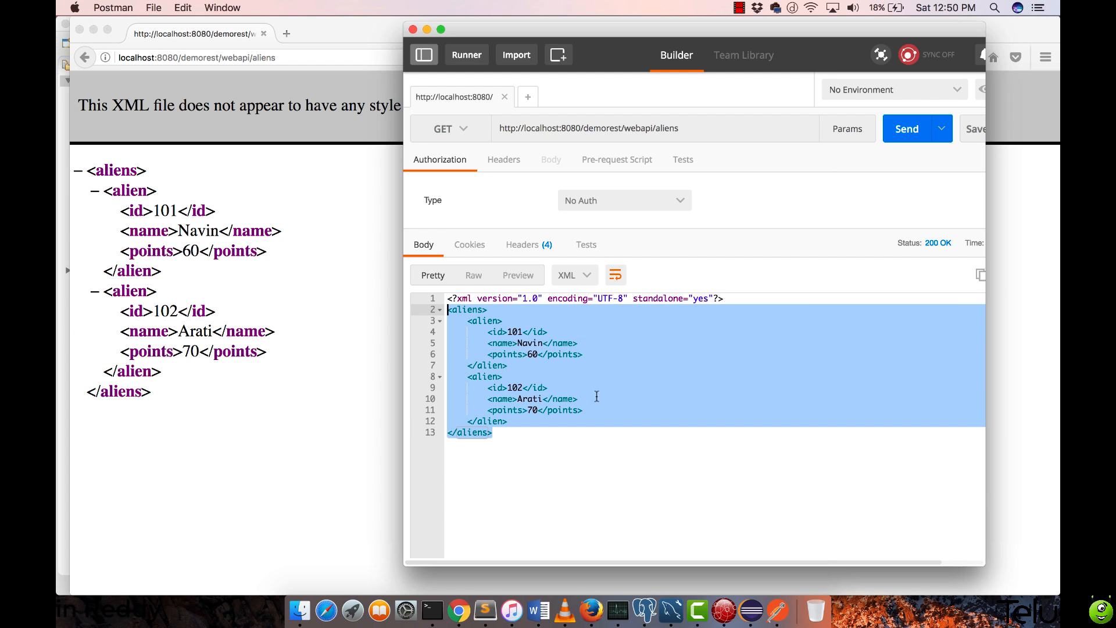
mouse_move(589, 343)
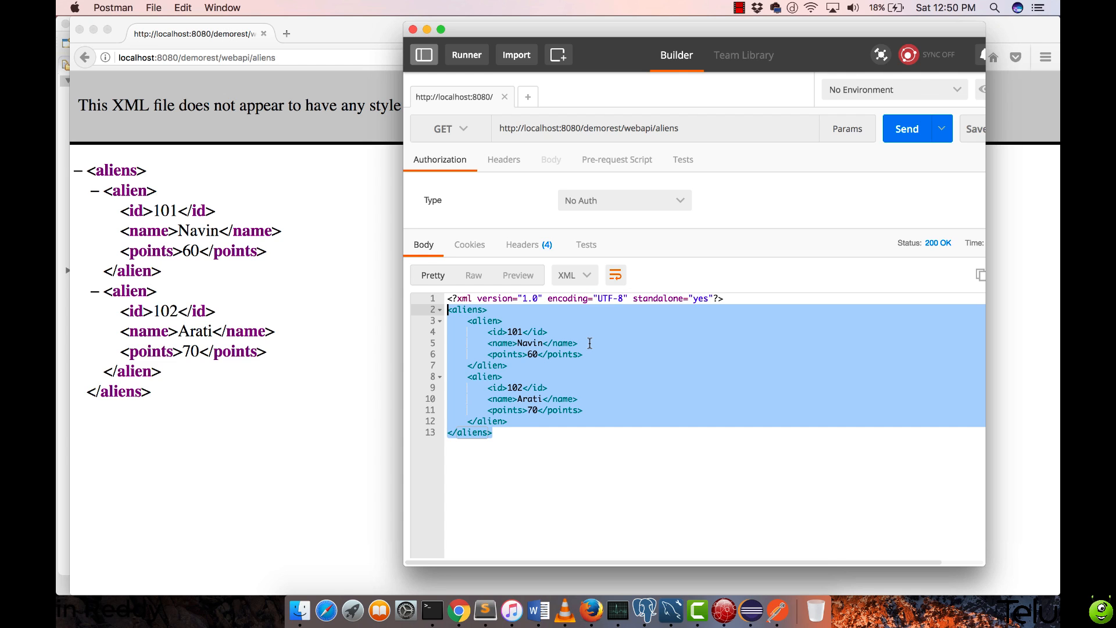
mouse_move(461, 141)
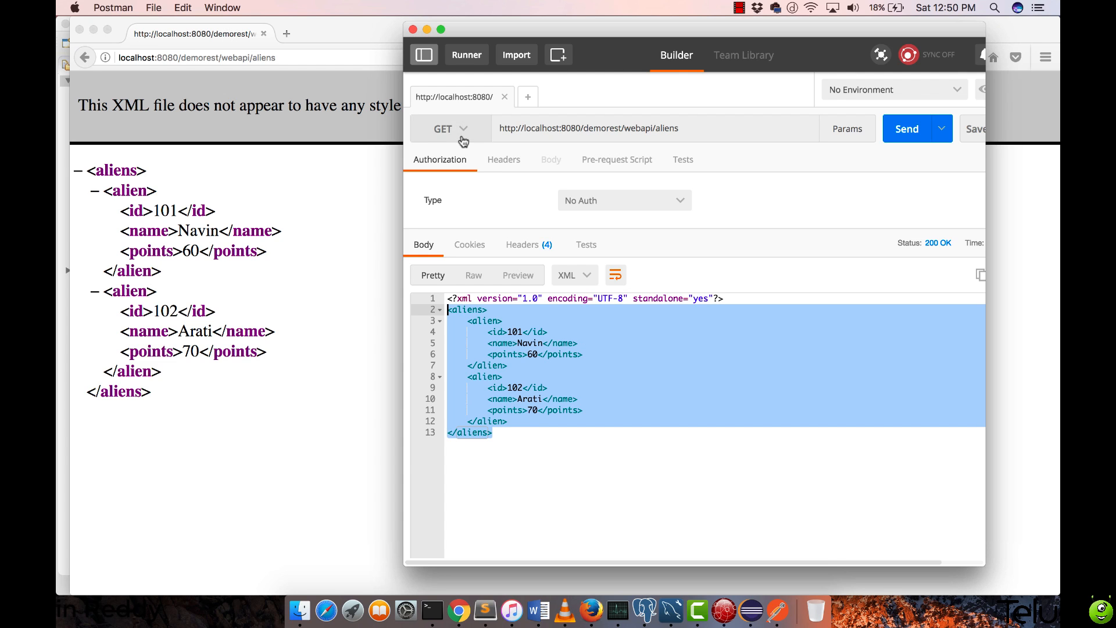
Switch the aliens request method from GET to POST
click(451, 128)
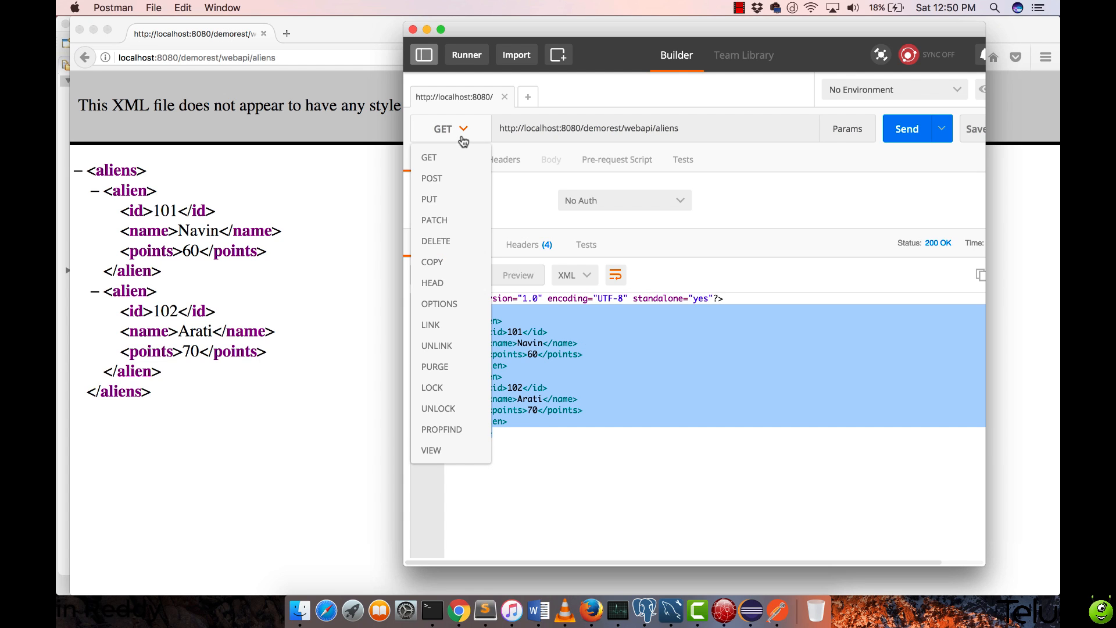
mouse_move(447, 162)
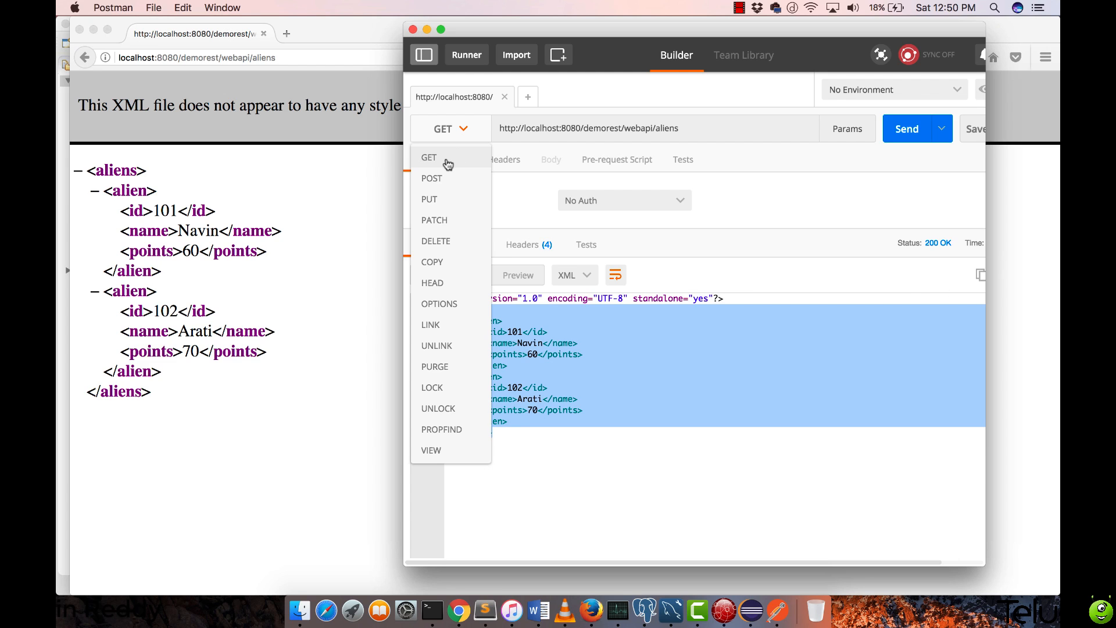
mouse_move(452, 182)
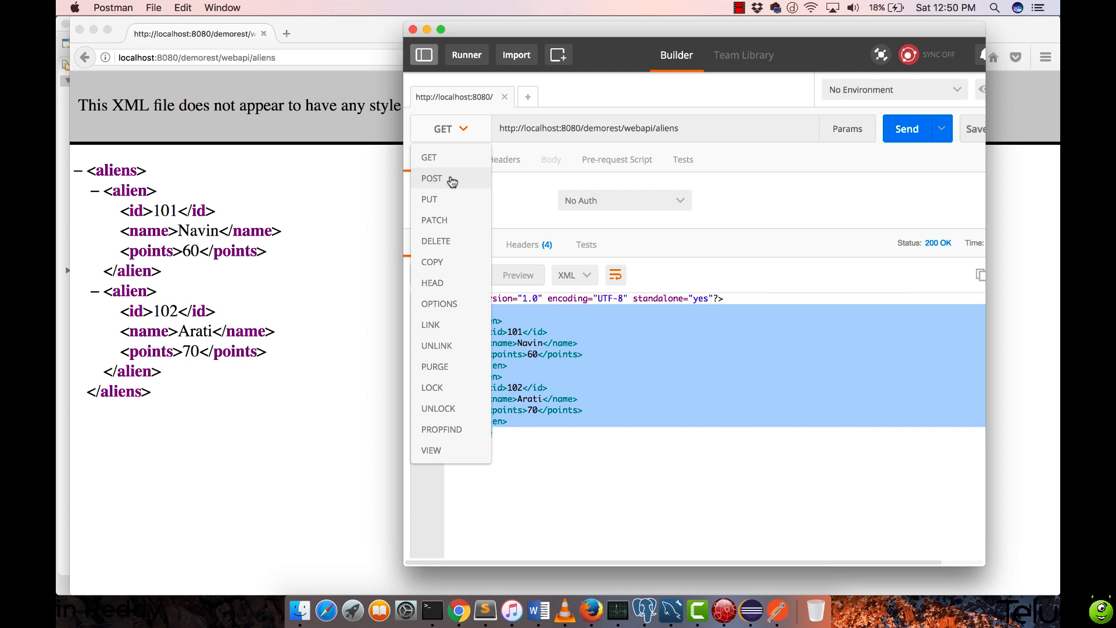
mouse_move(450, 225)
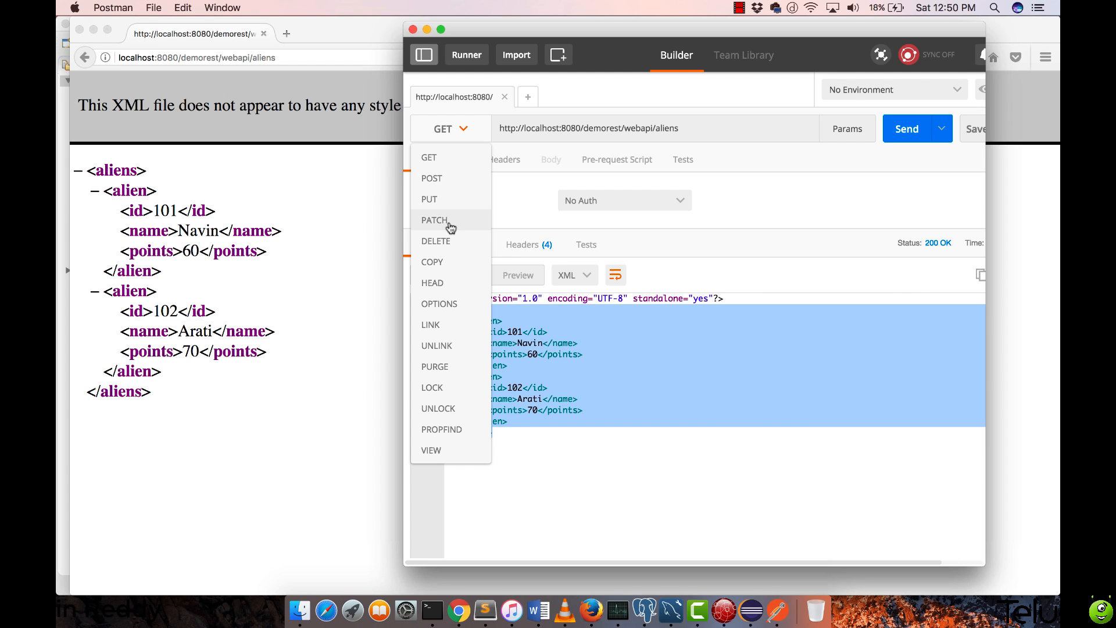
mouse_move(440, 189)
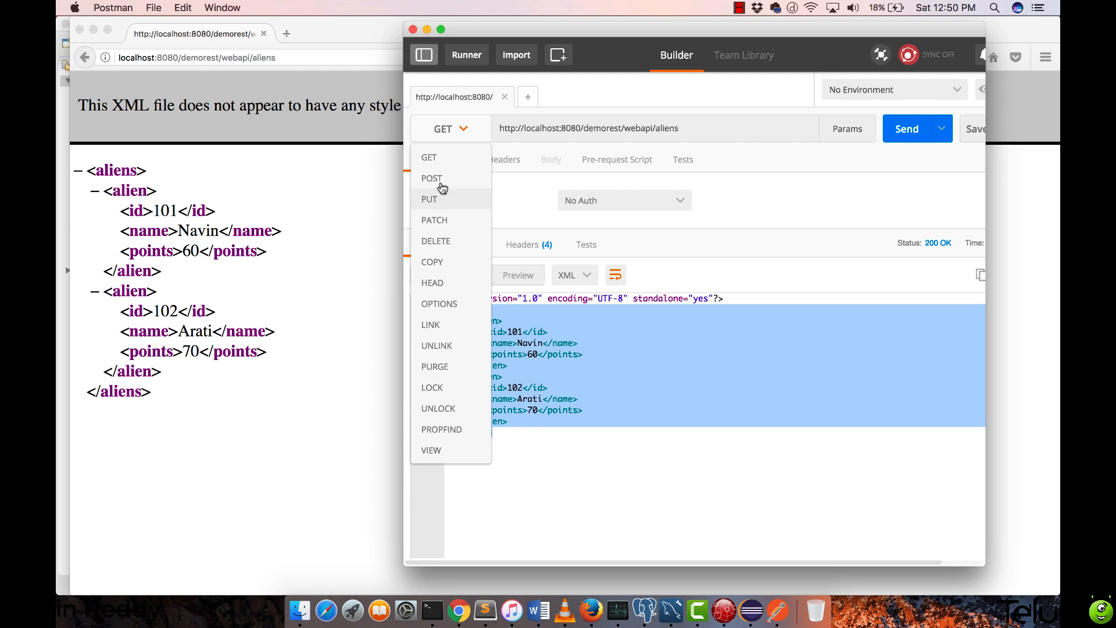
click(449, 129)
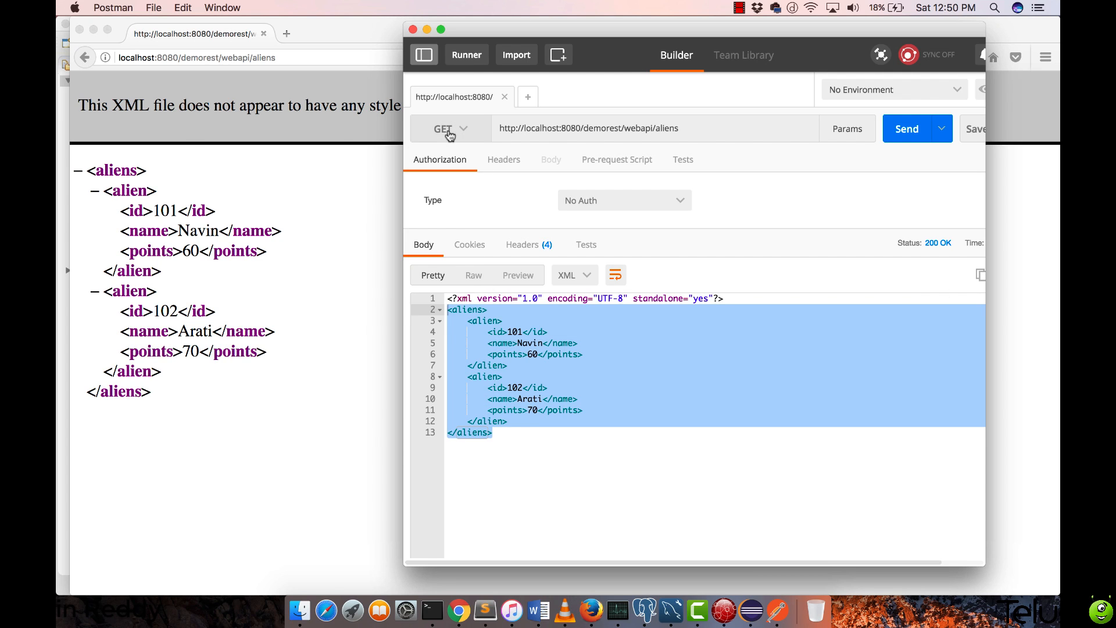
mouse_move(195, 149)
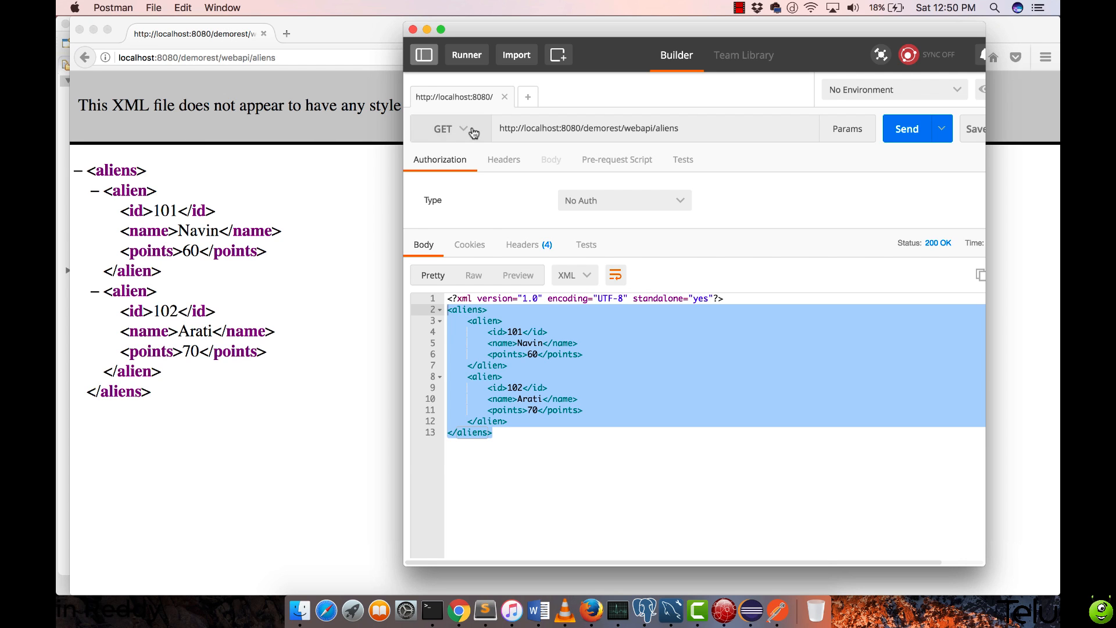
click(458, 129)
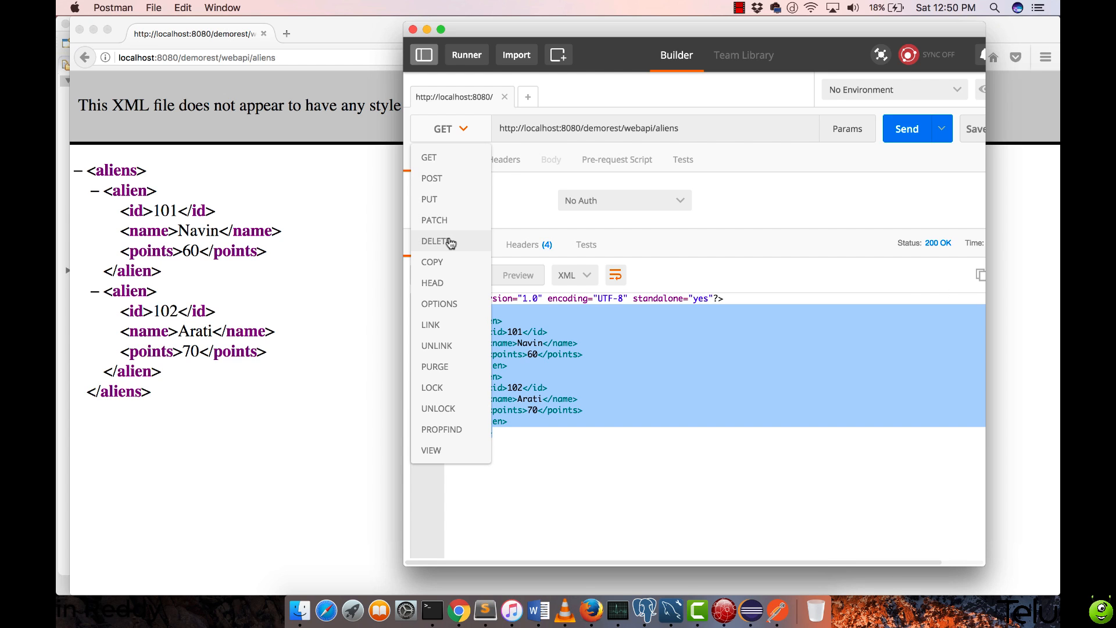
click(450, 129)
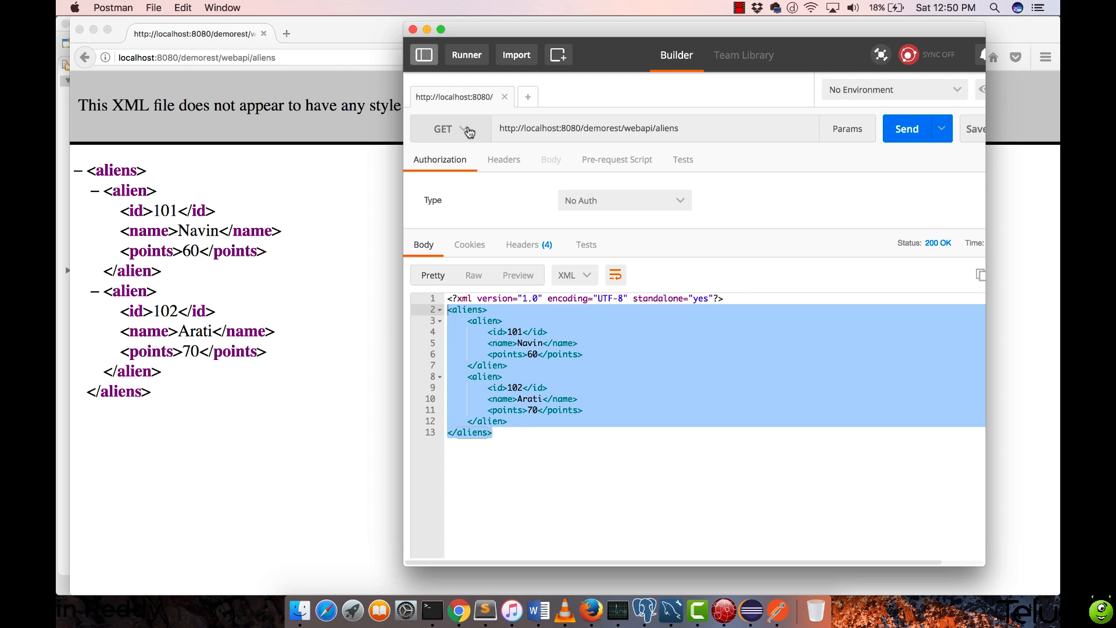
mouse_move(763, 125)
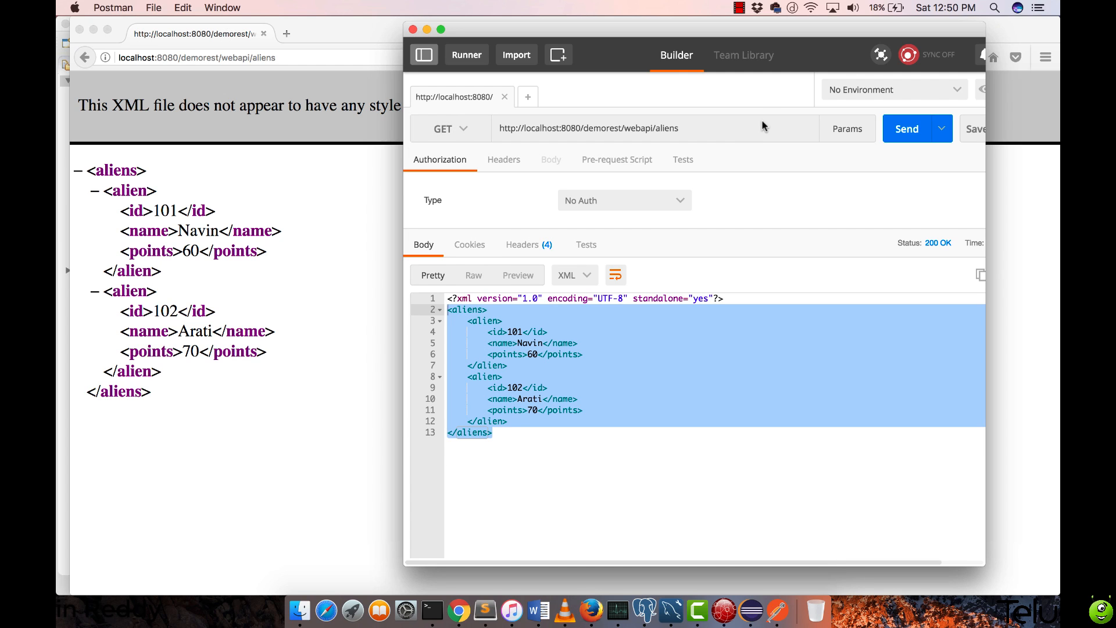
click(450, 128)
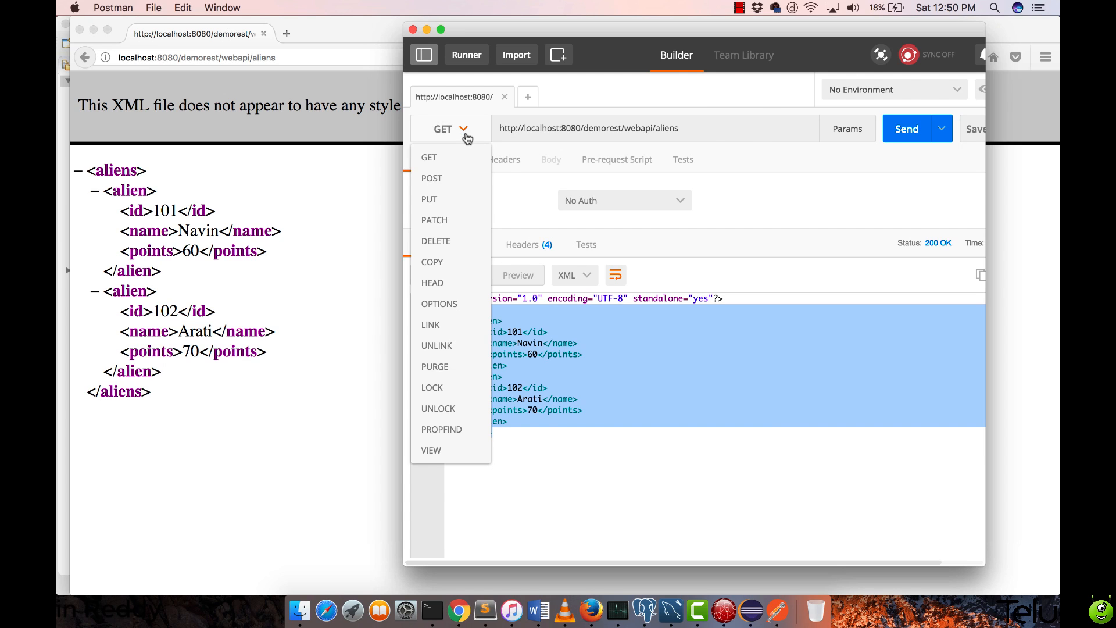
click(431, 178)
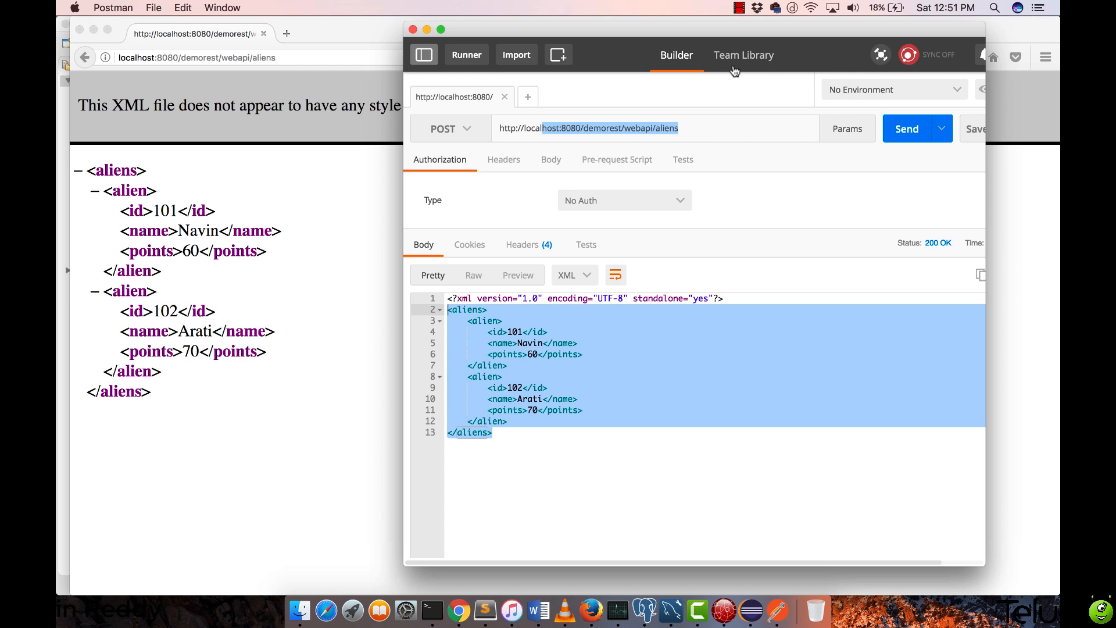
click(574, 275)
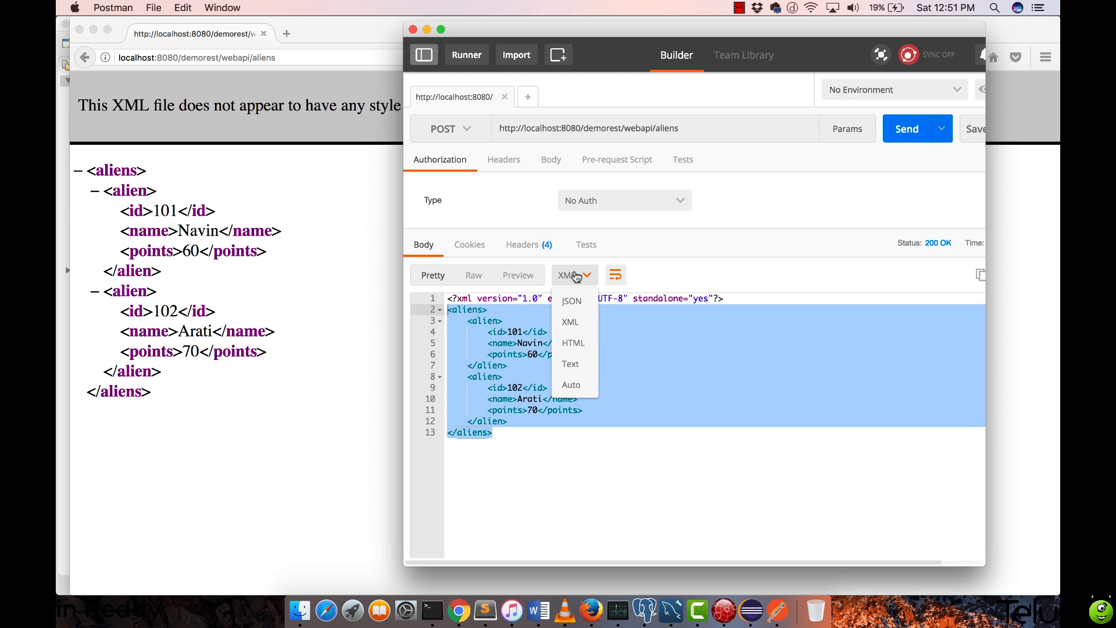
mouse_move(576, 322)
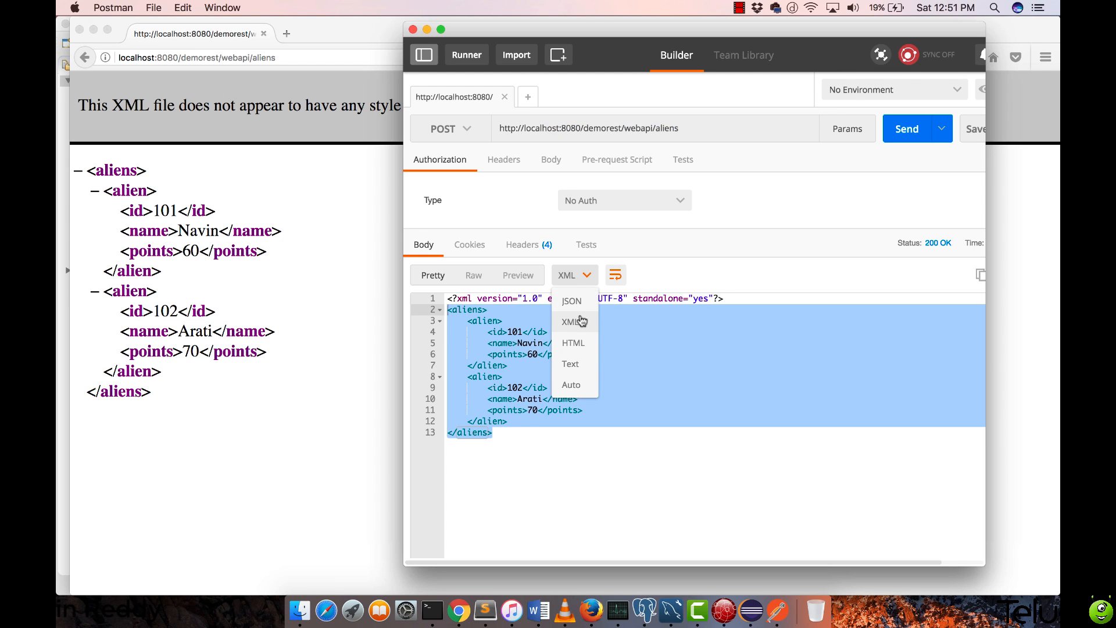
mouse_move(694, 380)
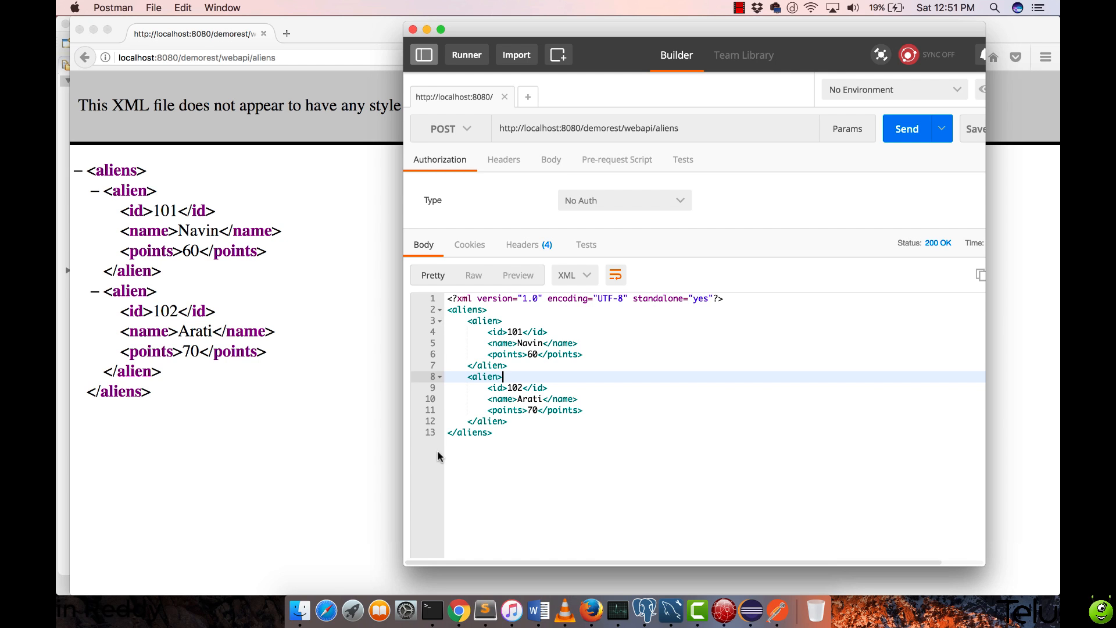
Open a new Chrome window from the Dock and reach the Web Store via Apps
right_click(460, 578)
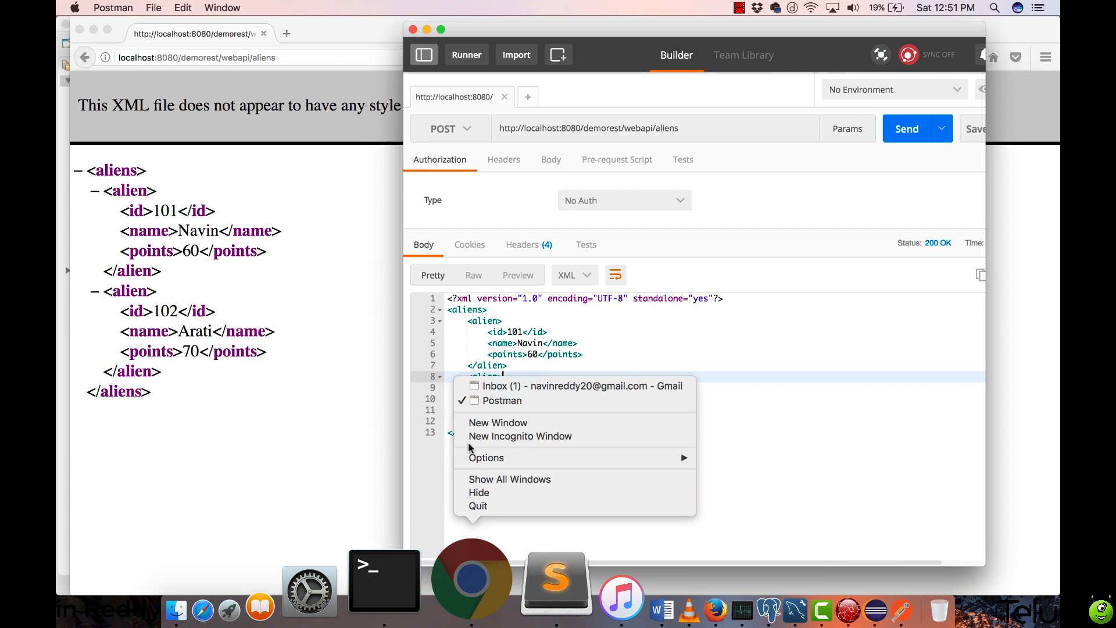
click(497, 423)
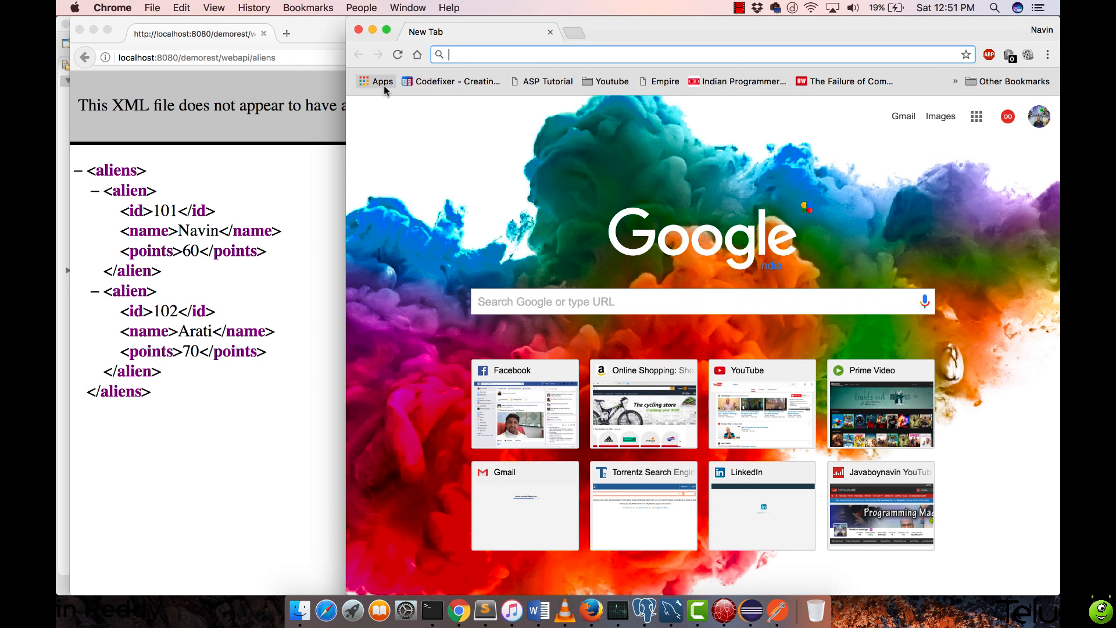
mouse_move(377, 81)
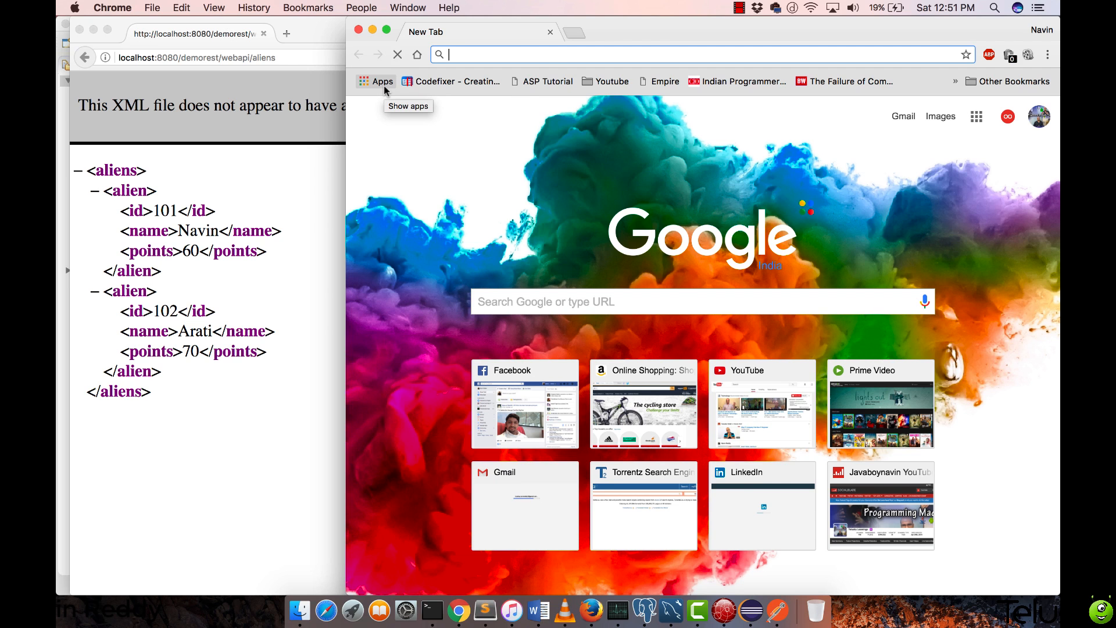
click(376, 81)
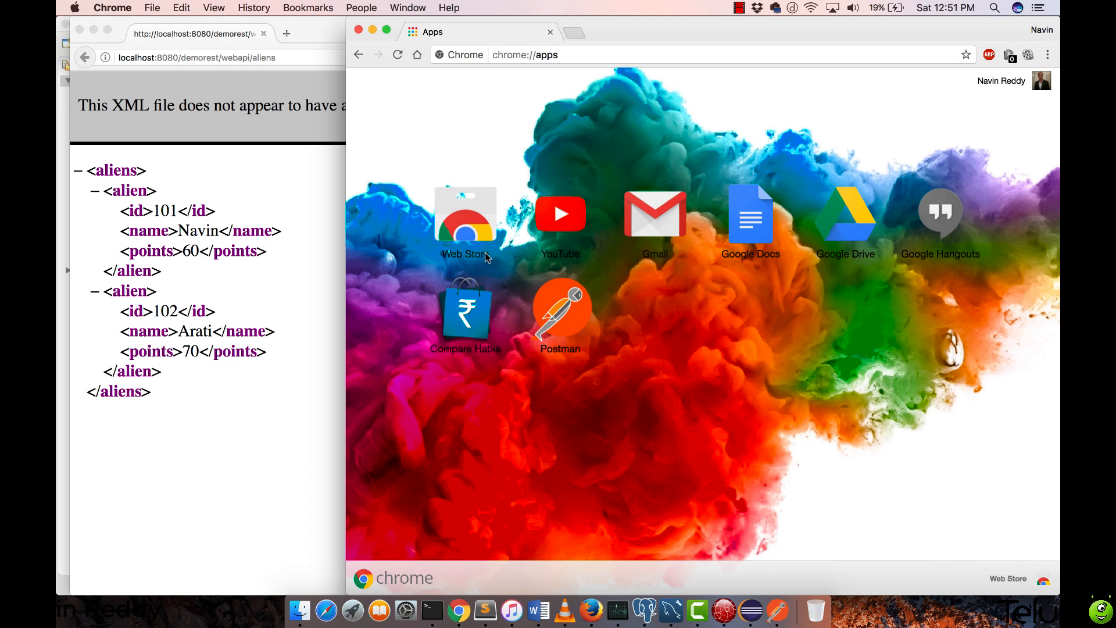
mouse_move(577, 362)
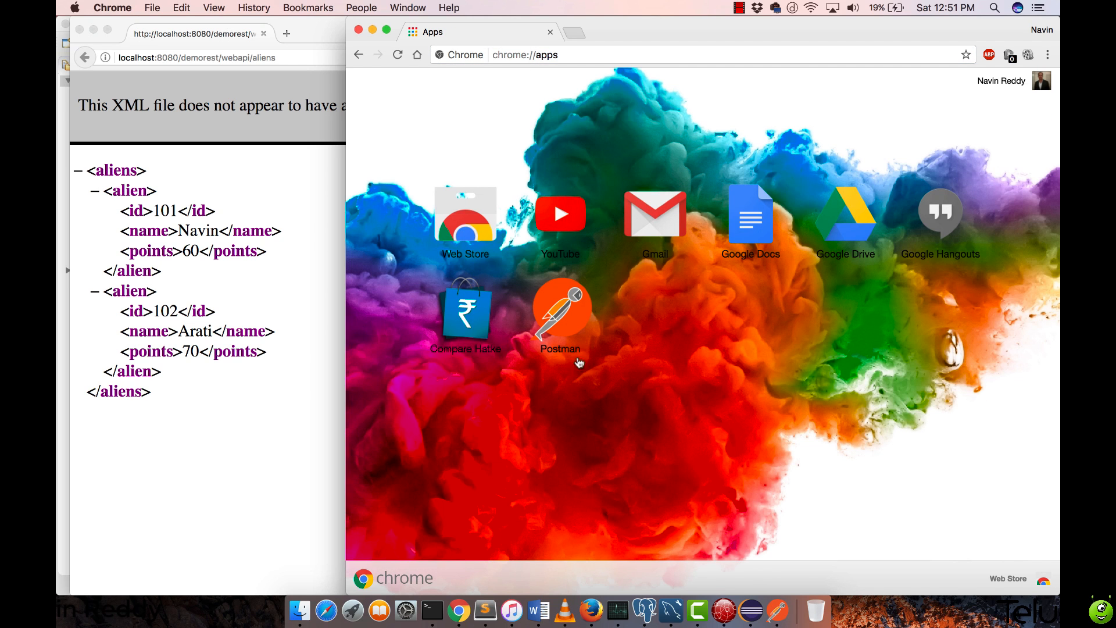
mouse_move(453, 223)
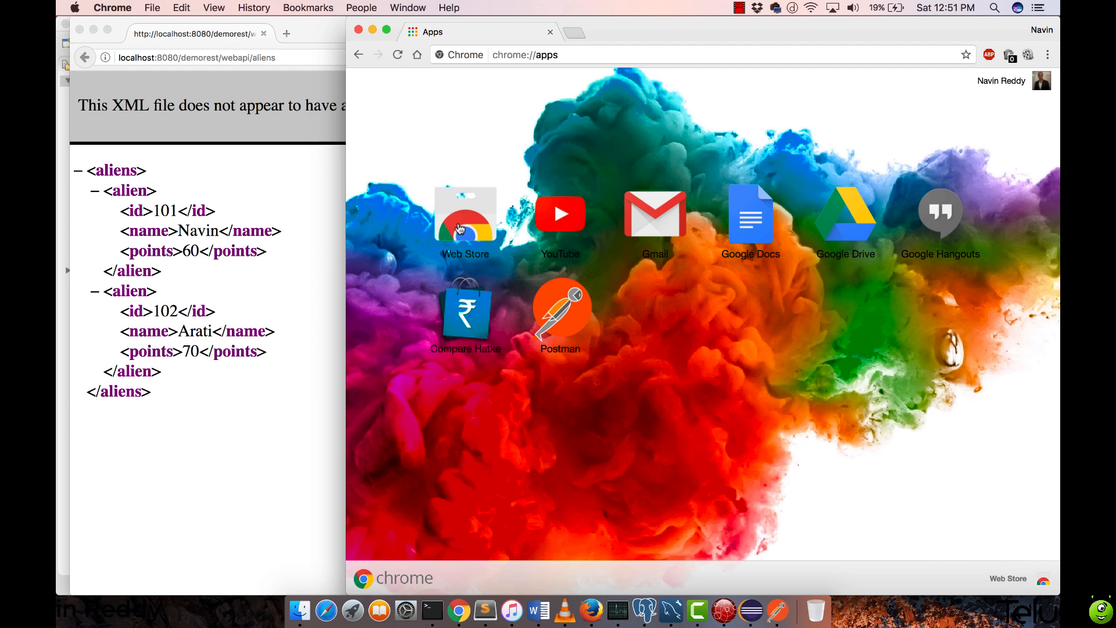
mouse_move(459, 228)
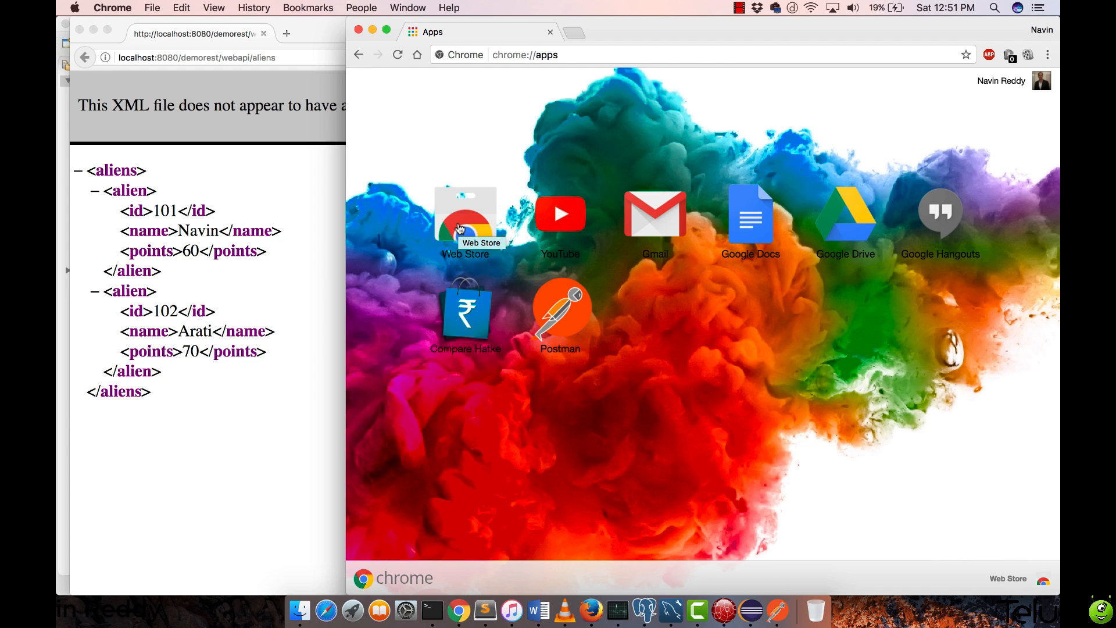
click(465, 213)
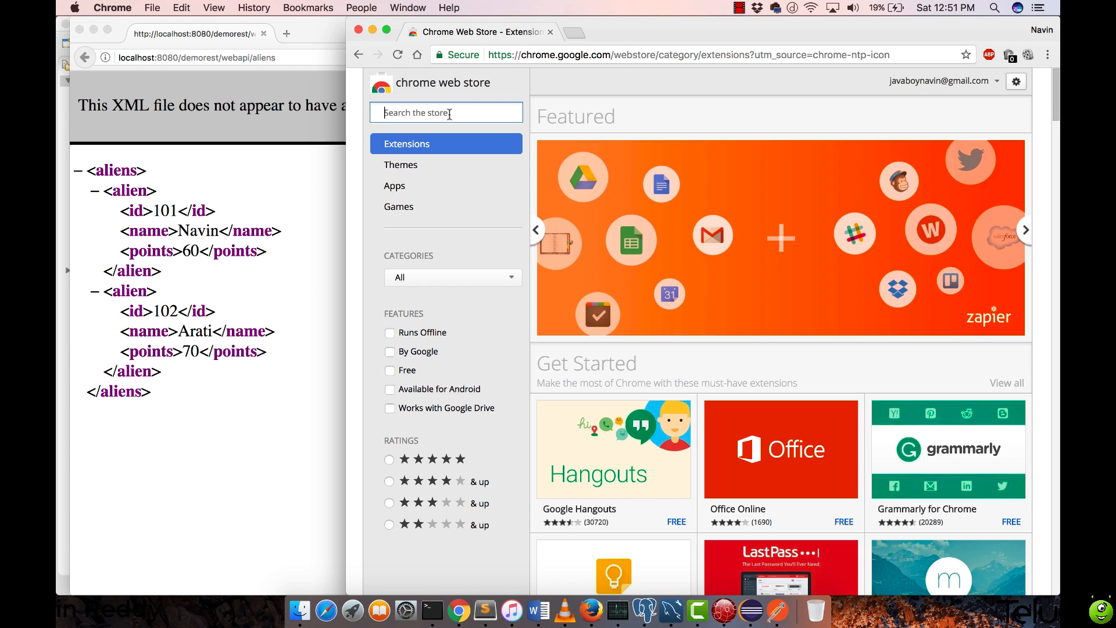
Search the store for 'rest client' and scroll through the REST client extensions
text(rest a)
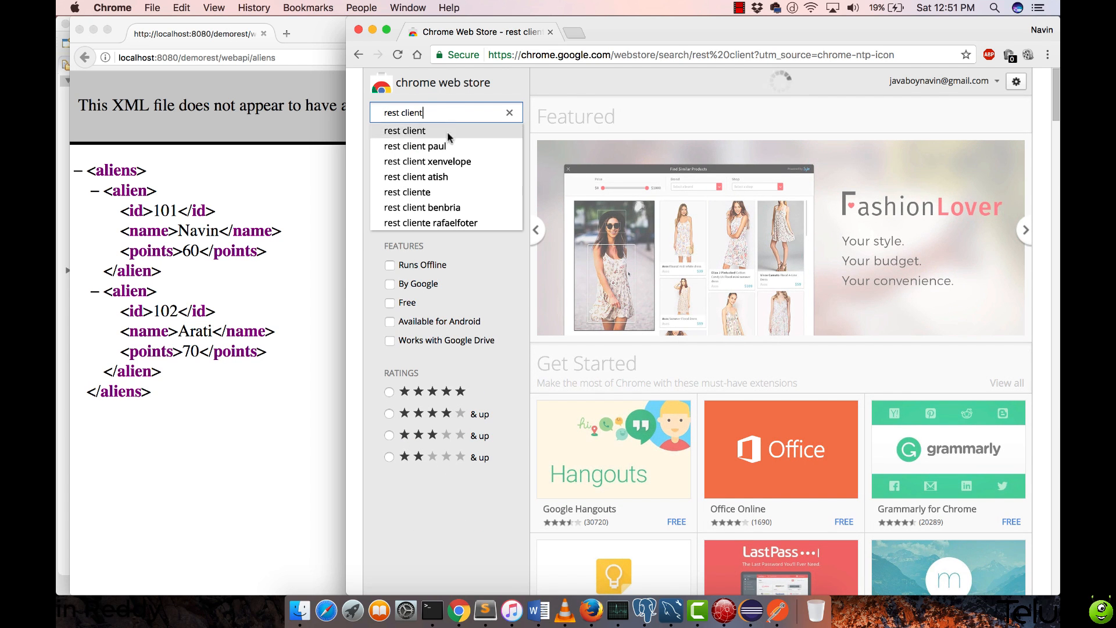
click(405, 130)
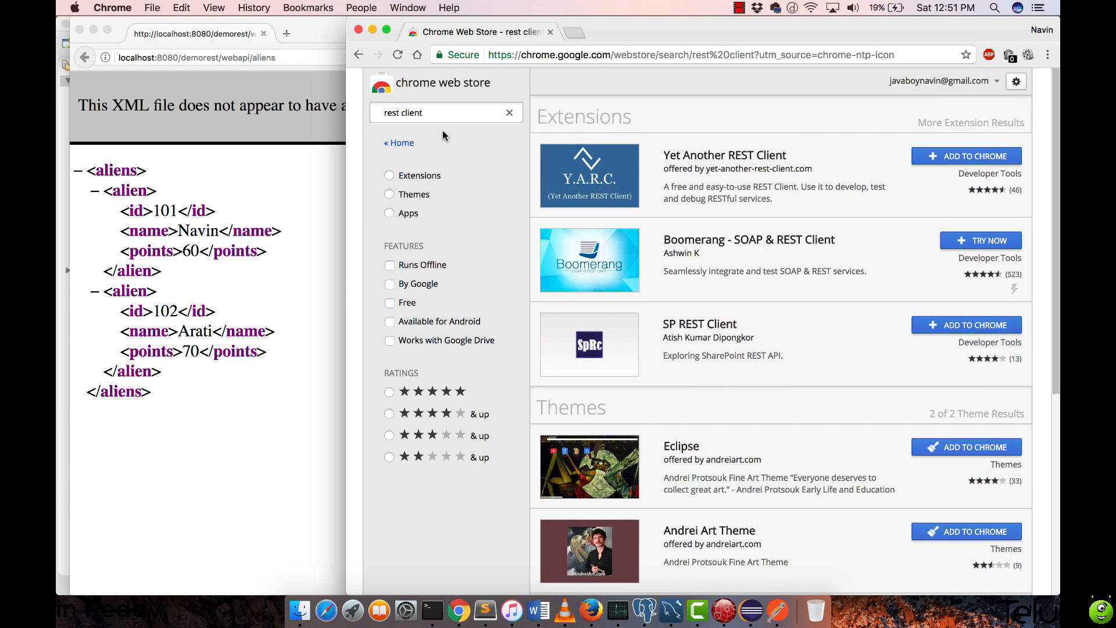
mouse_move(797, 220)
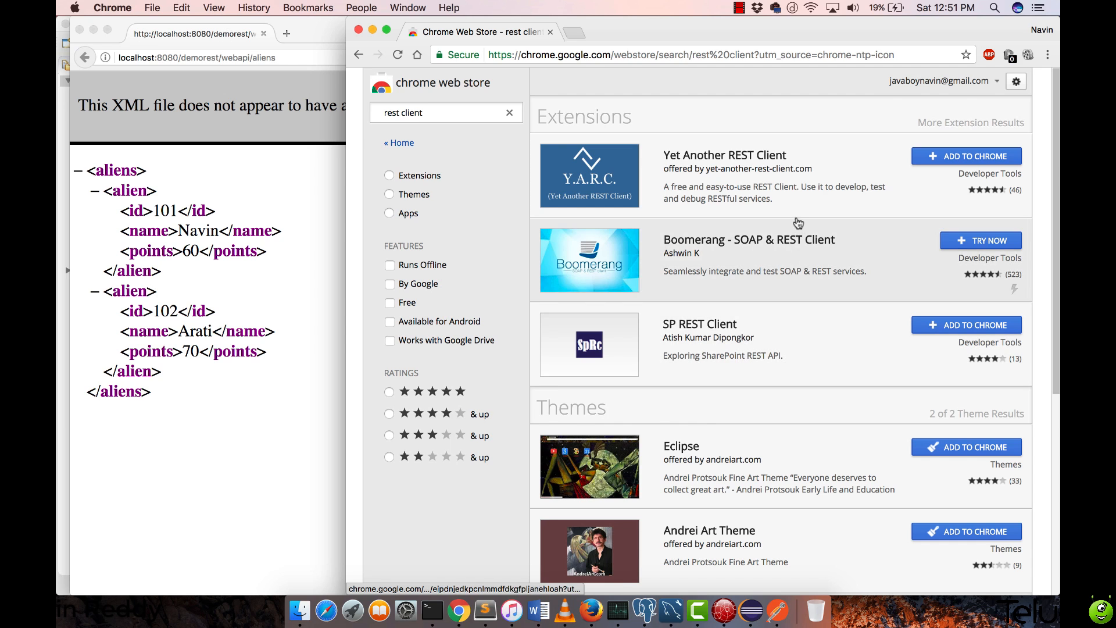
mouse_move(743, 169)
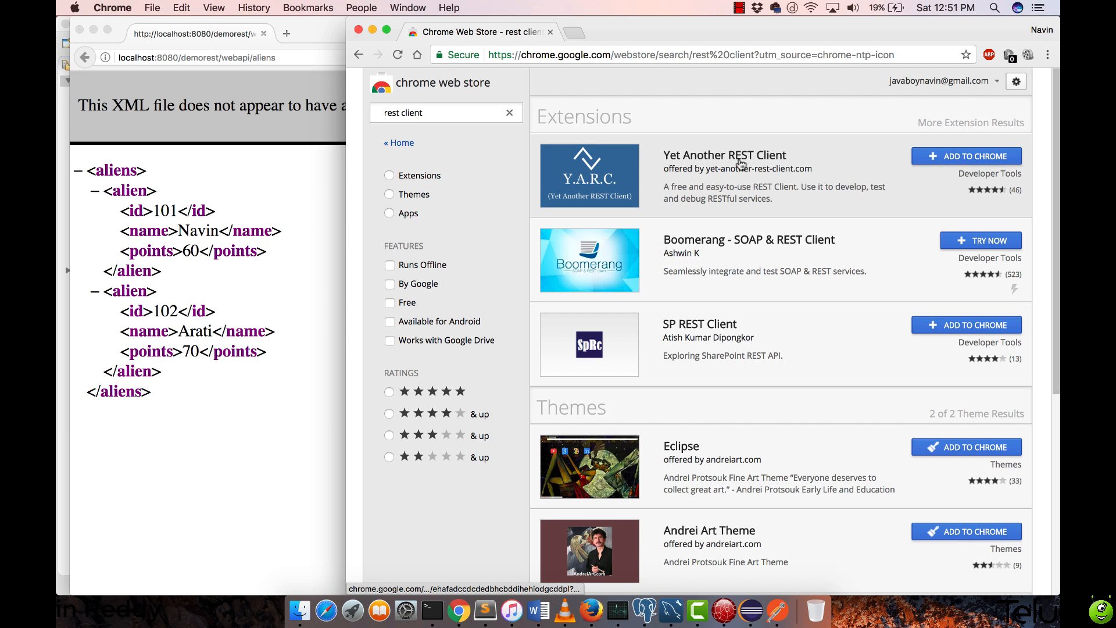
mouse_move(785, 288)
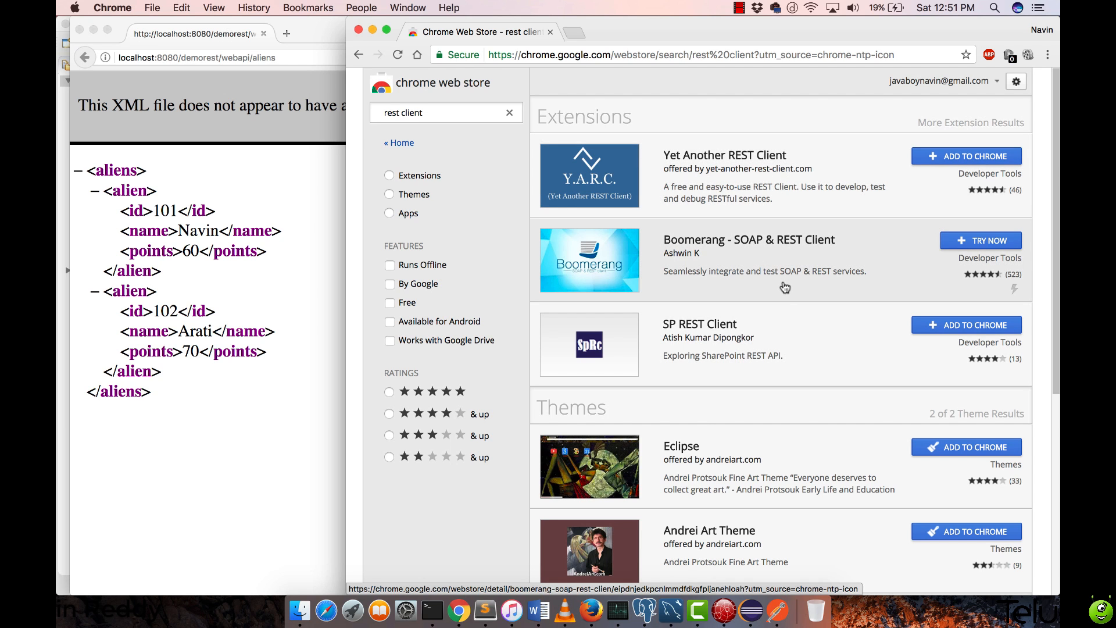
scroll(down, 3)
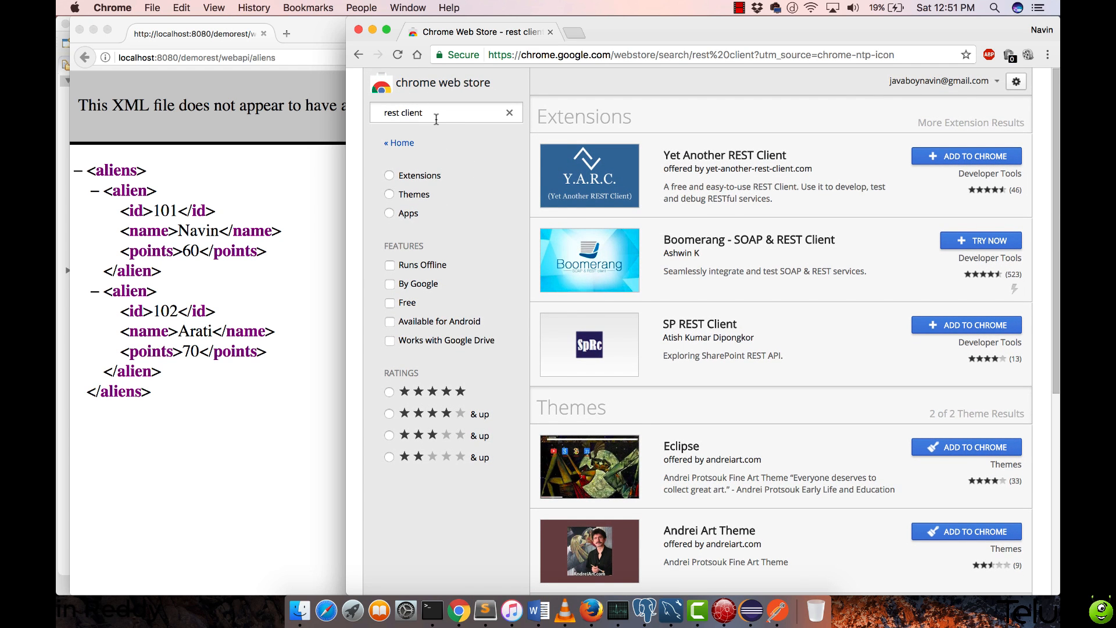
Search the store for 'postman' and scroll to the already-added Postman app
text(postman)
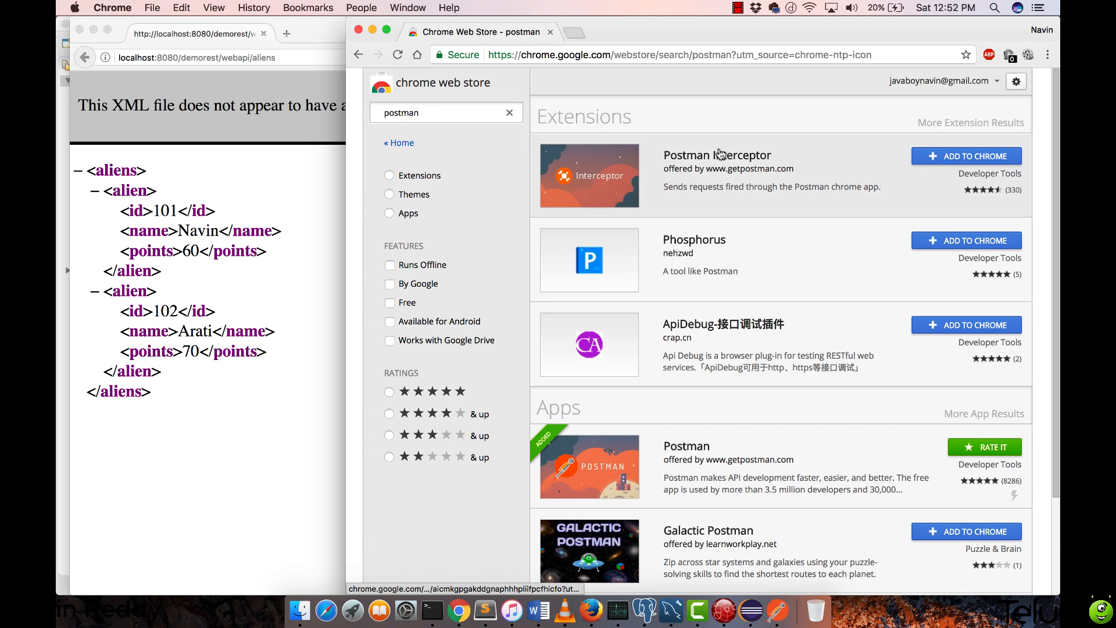
scroll(down, 3)
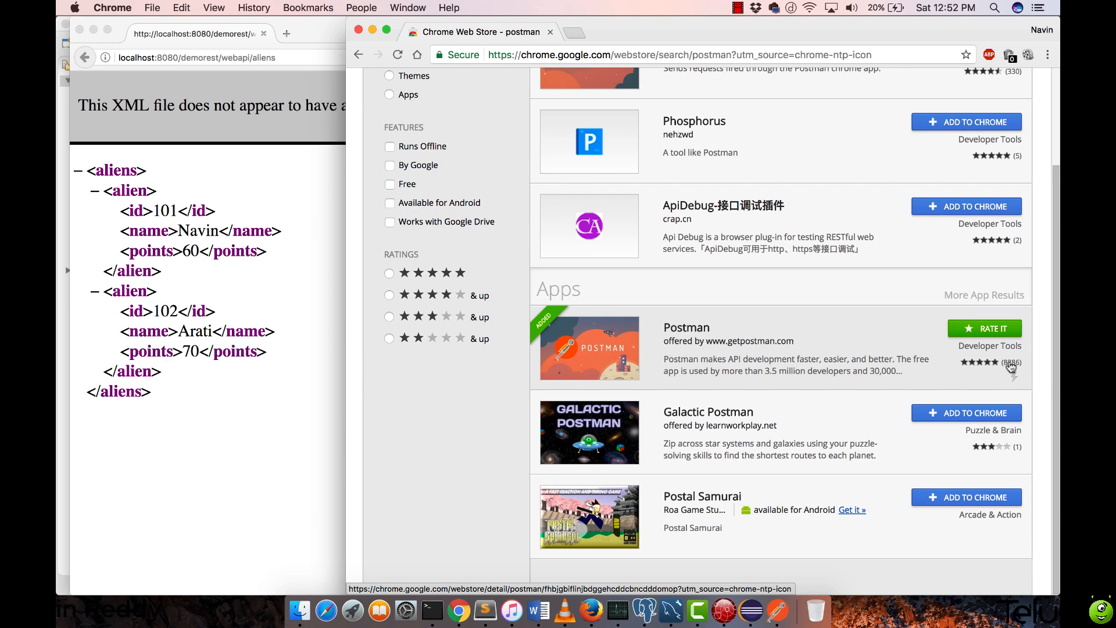
mouse_move(994, 370)
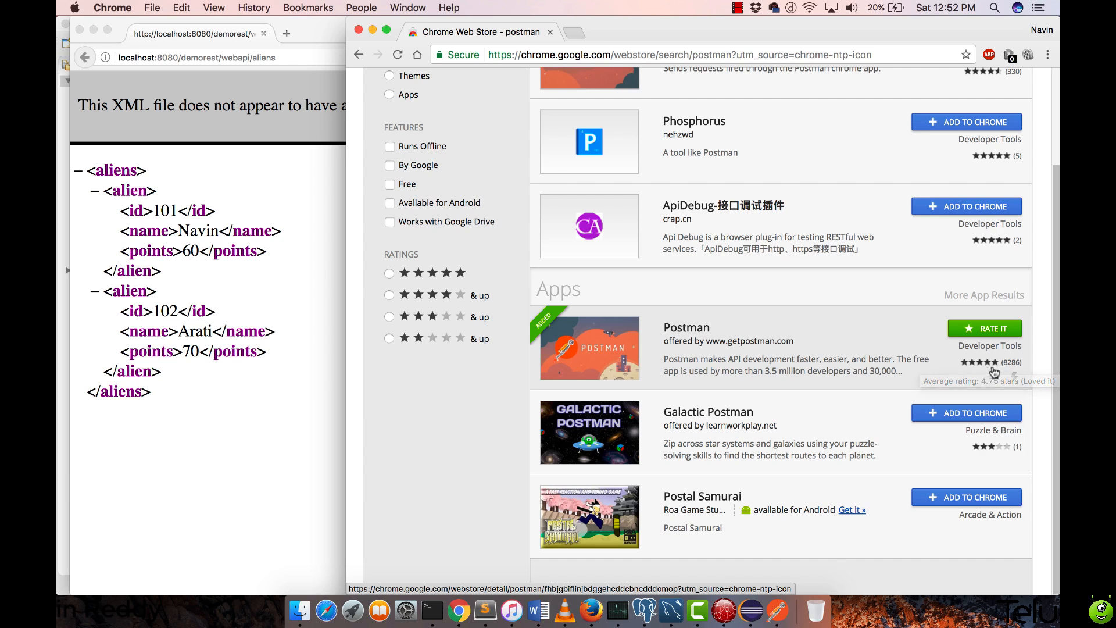
mouse_move(905, 356)
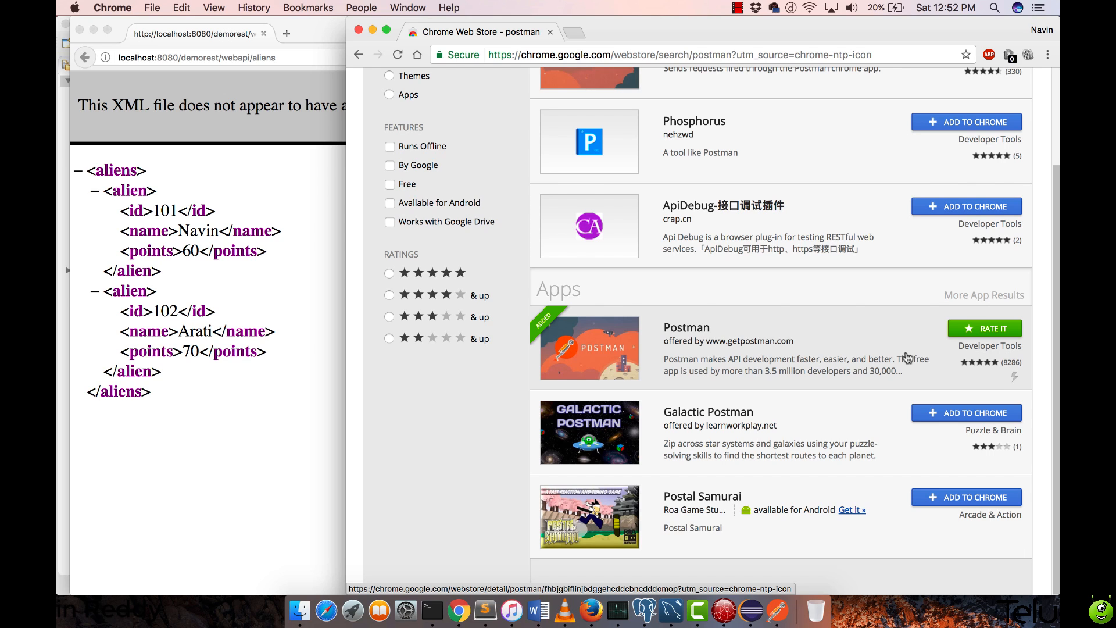
Open the Postman app listing and view its Reviews, Support and Related tabs
click(685, 327)
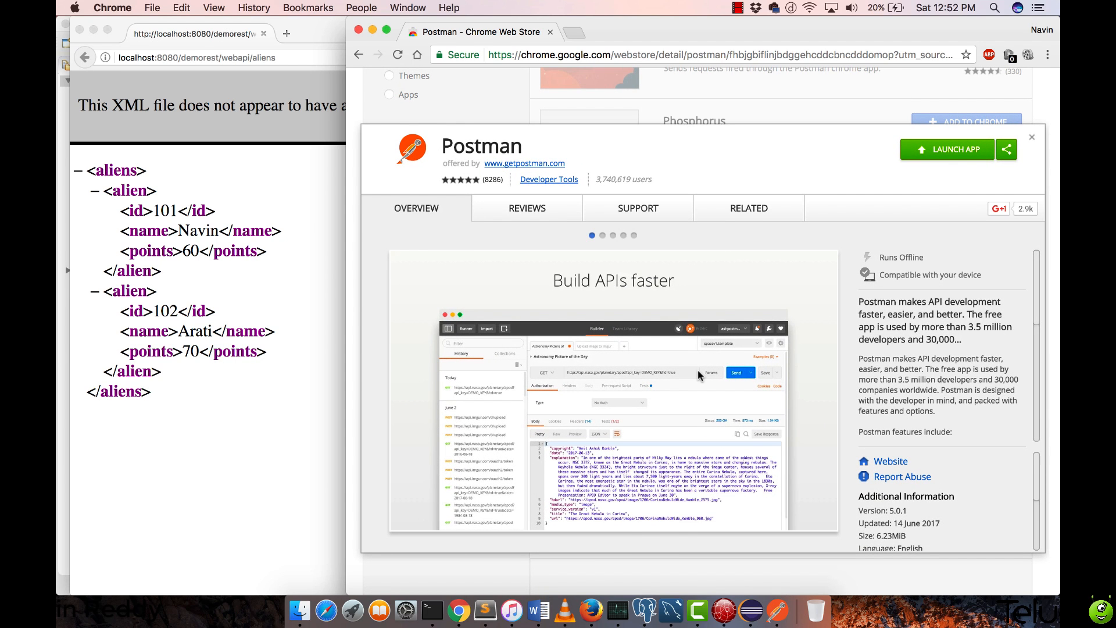
mouse_move(885, 405)
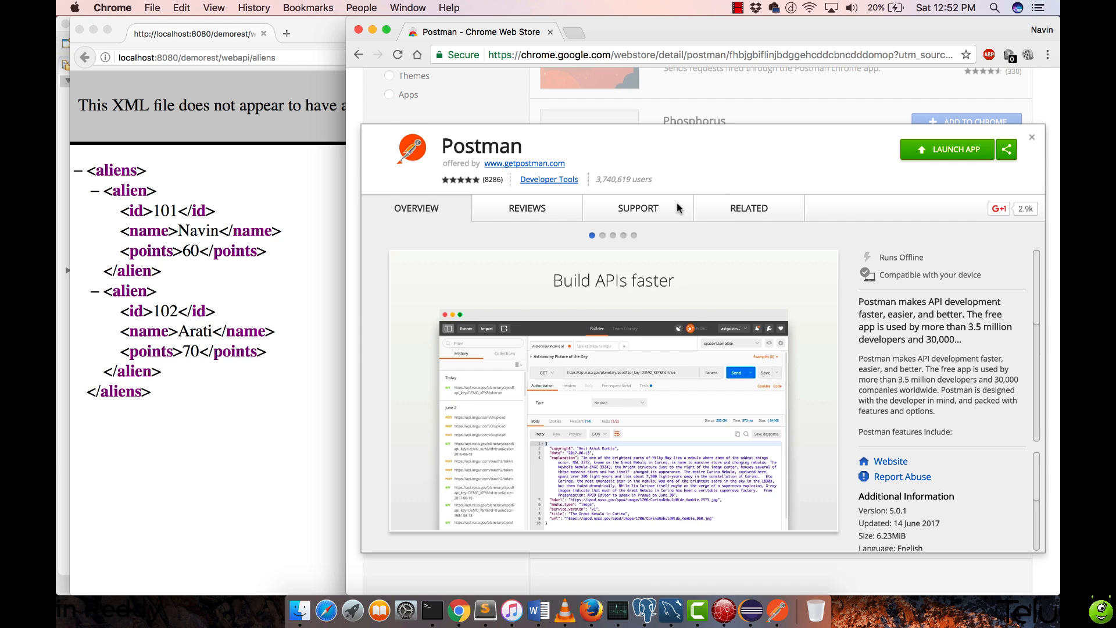
click(527, 207)
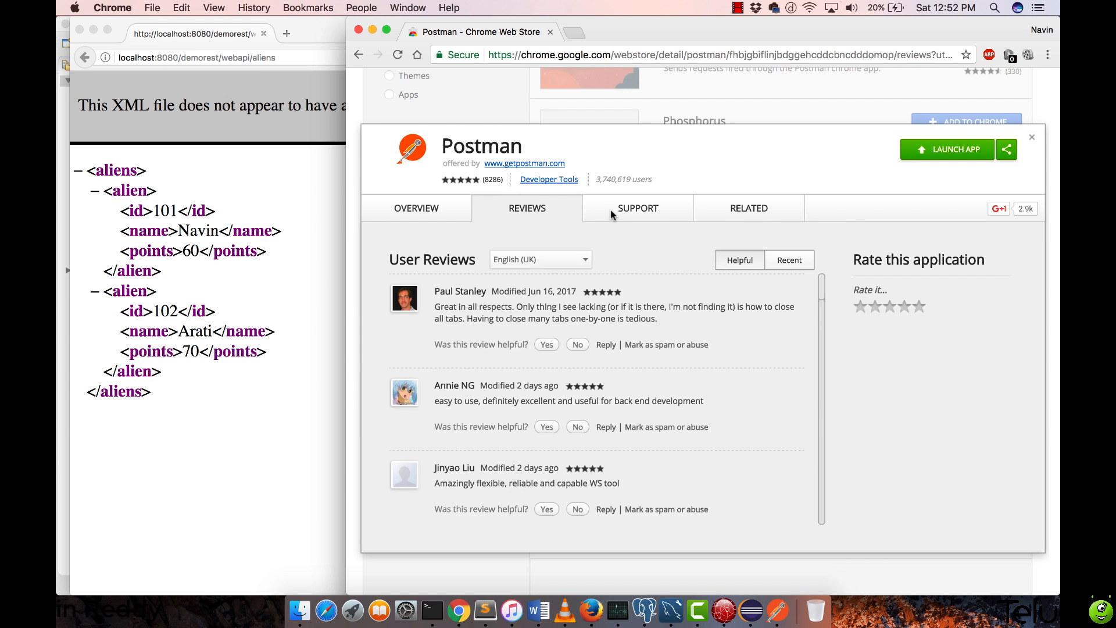
click(637, 207)
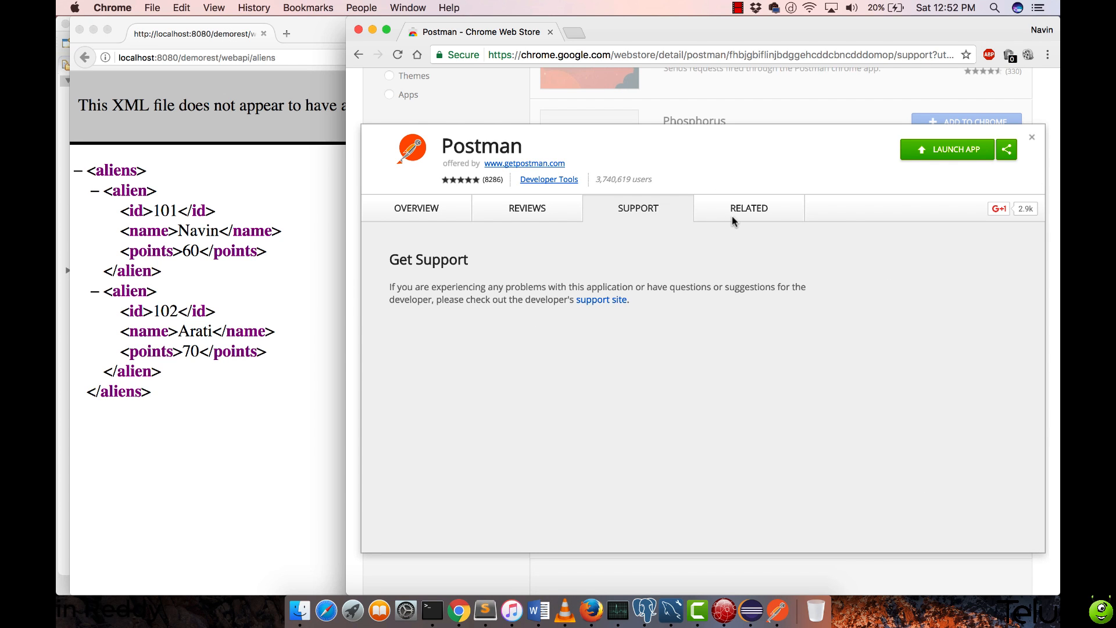
click(416, 208)
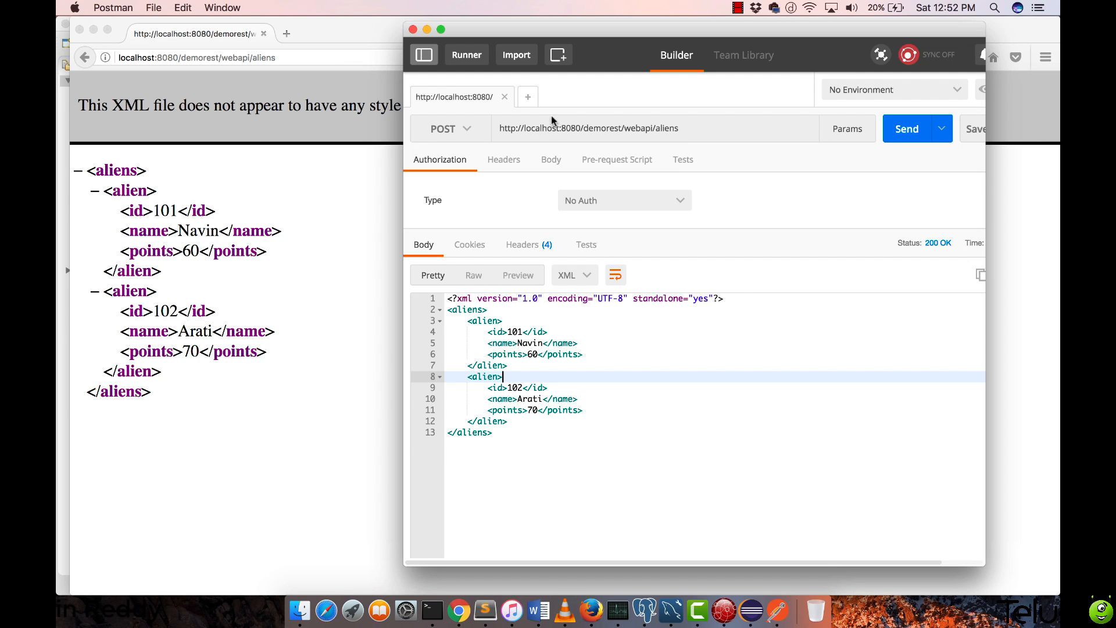
mouse_move(691, 175)
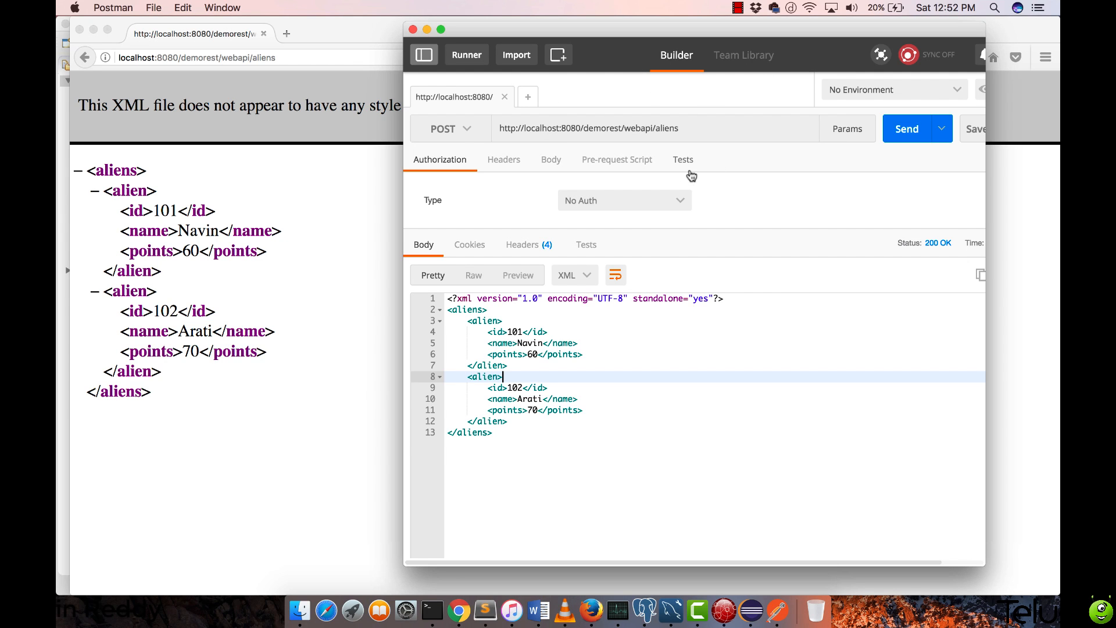
mouse_move(454, 139)
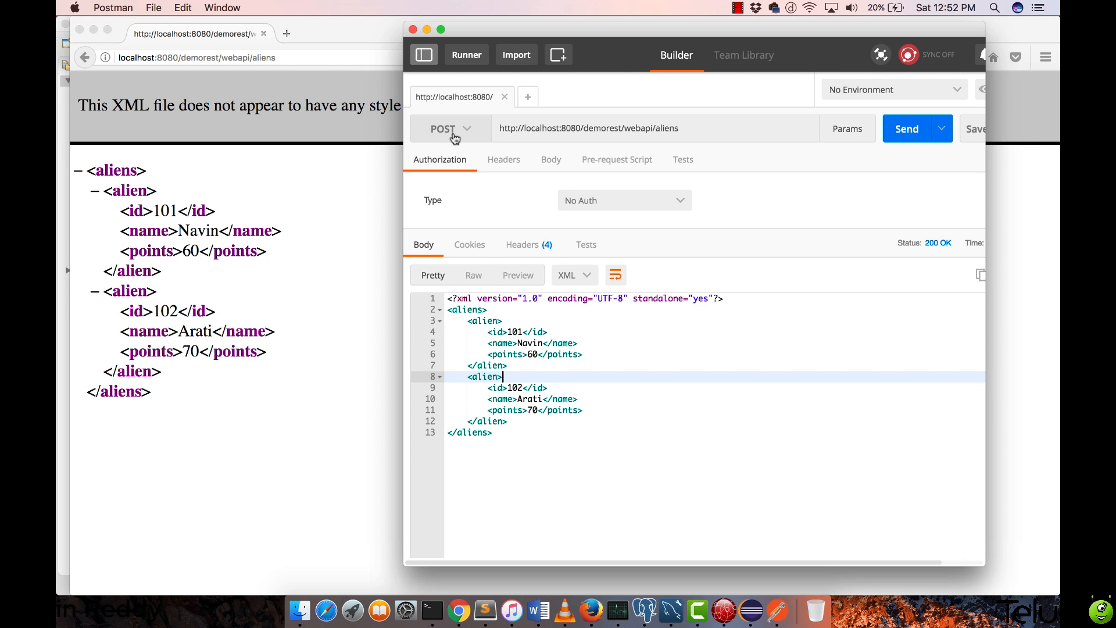
click(449, 129)
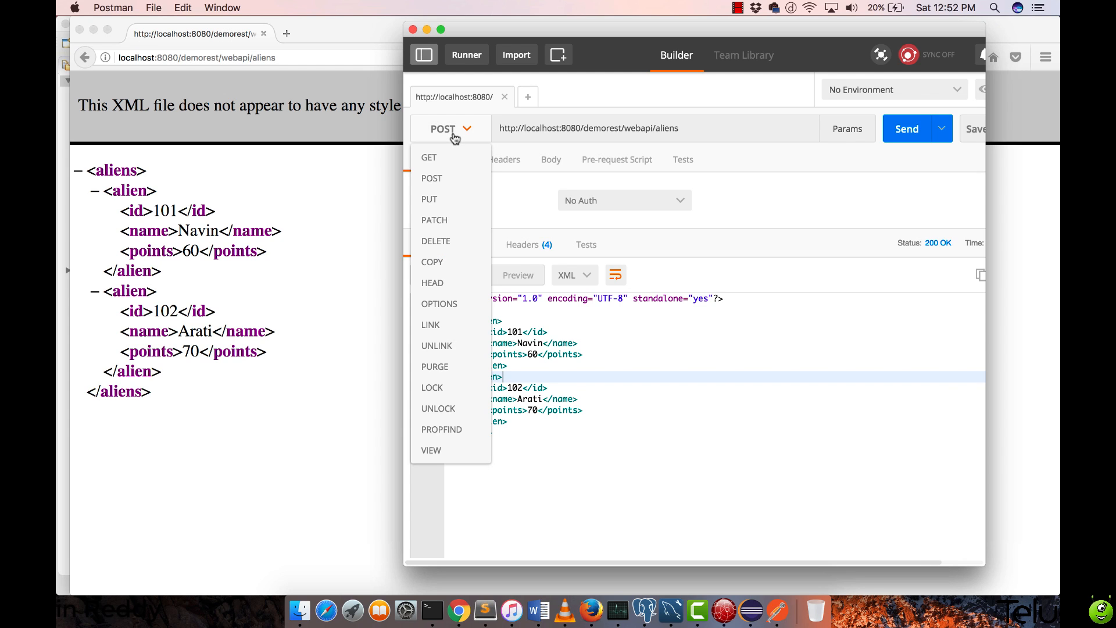
click(429, 157)
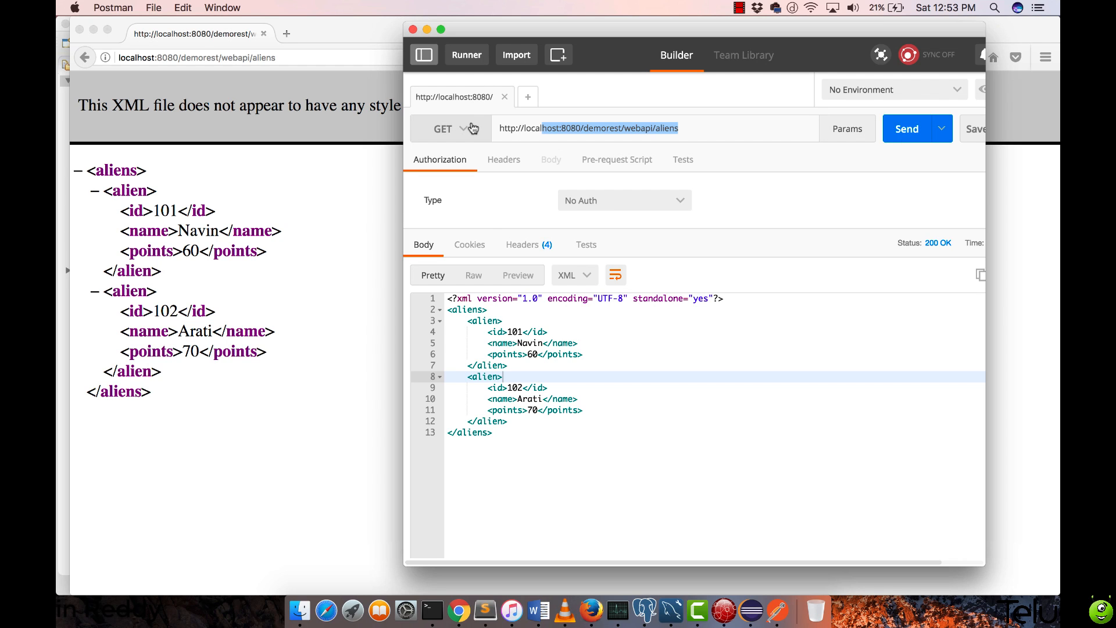
click(462, 128)
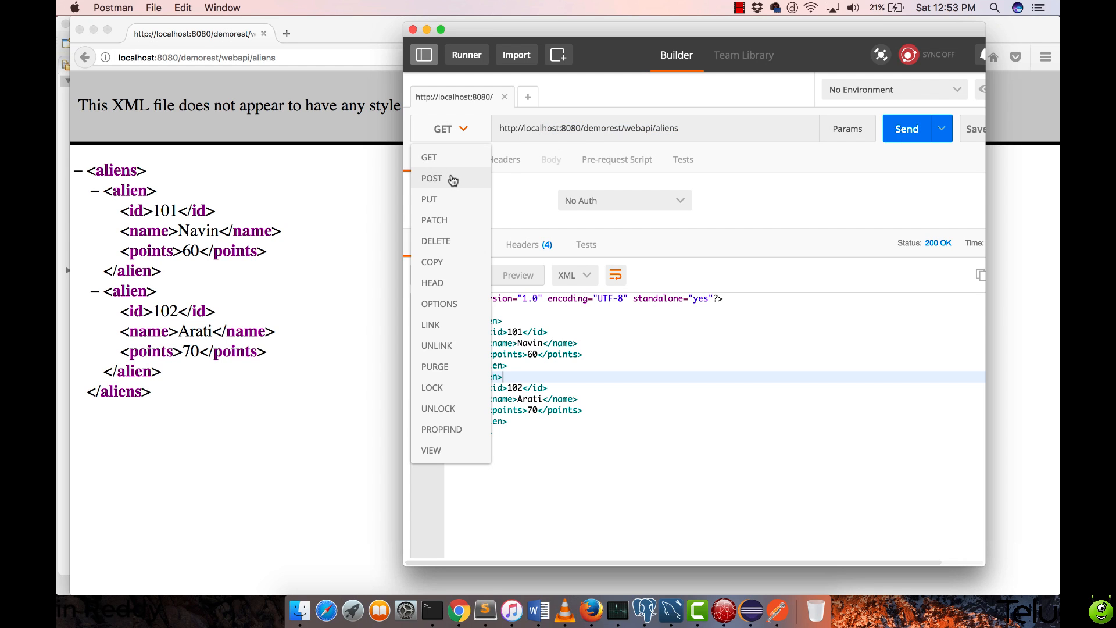
click(432, 178)
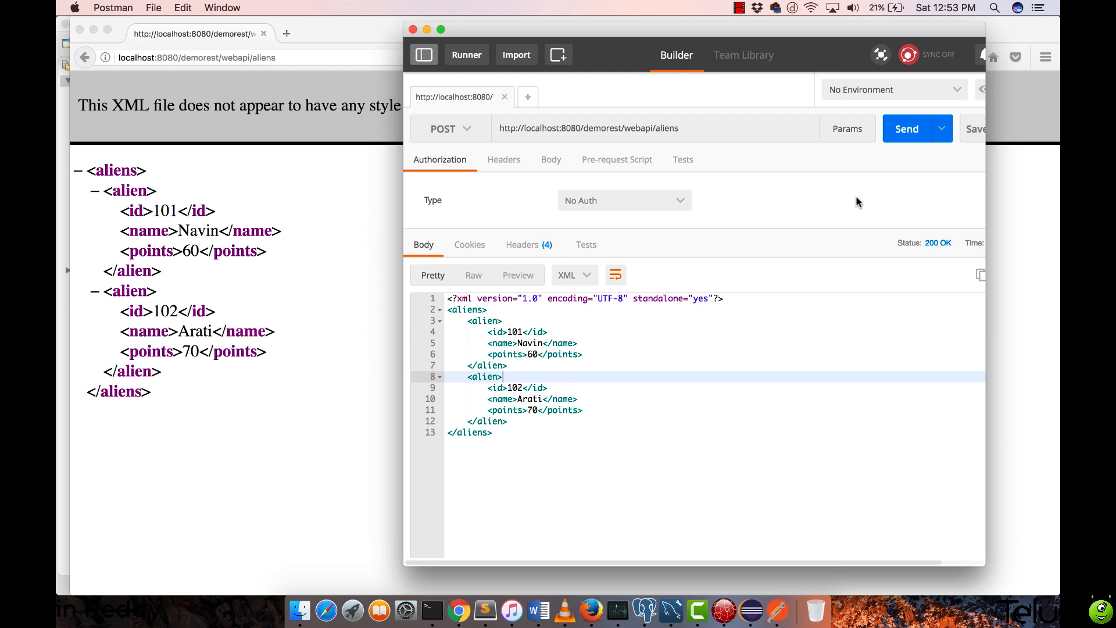
Make the POST body raw, trying XML before settling on JSON (application/json)
click(551, 160)
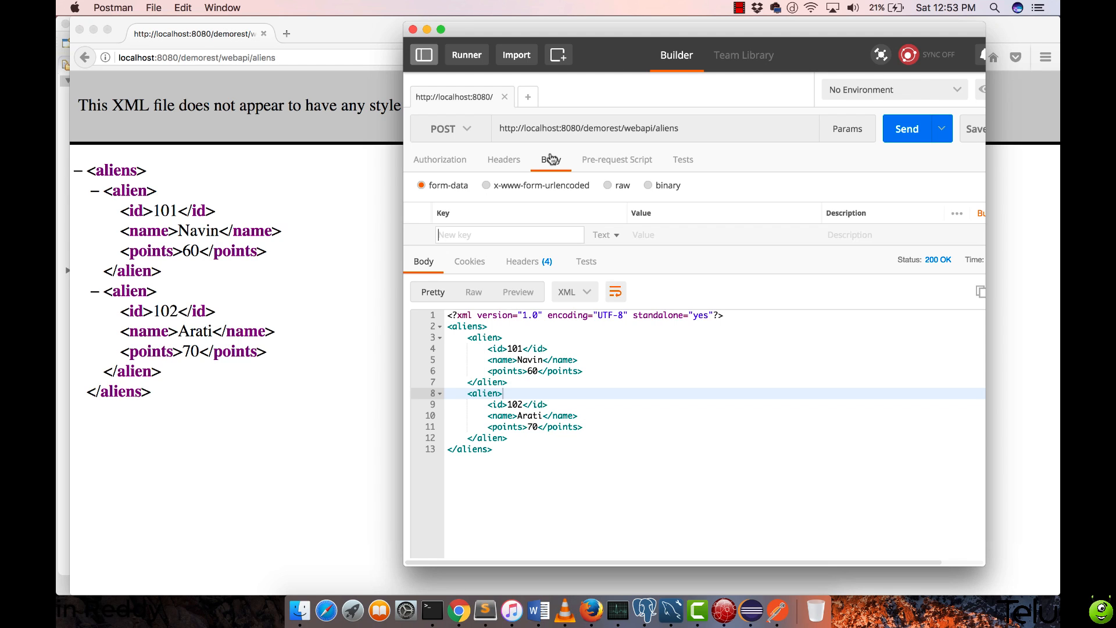
mouse_move(710, 255)
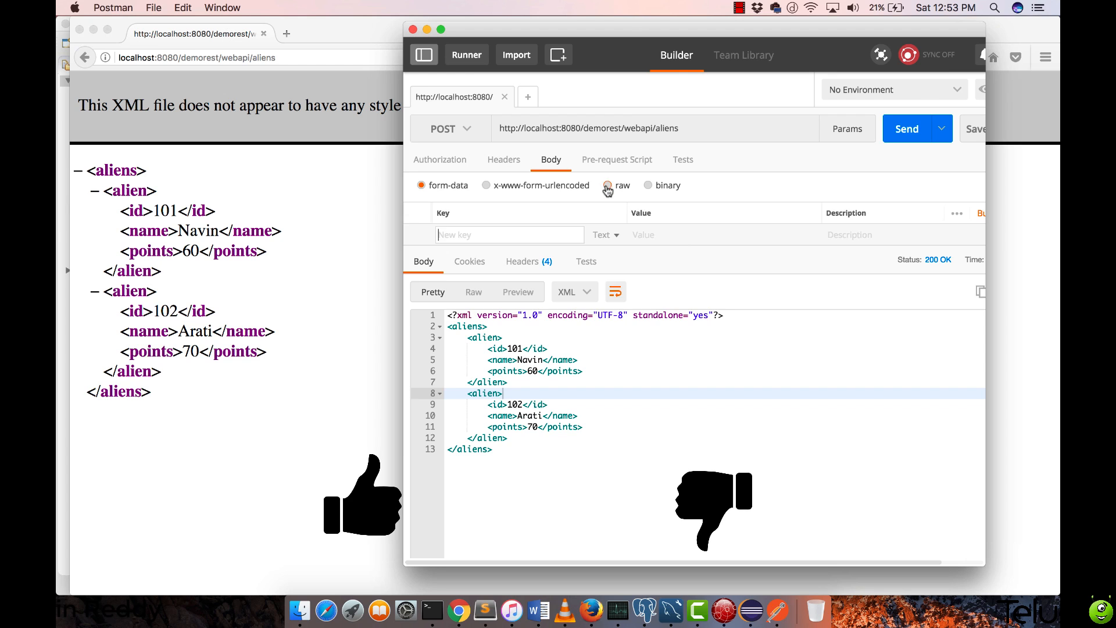
click(606, 184)
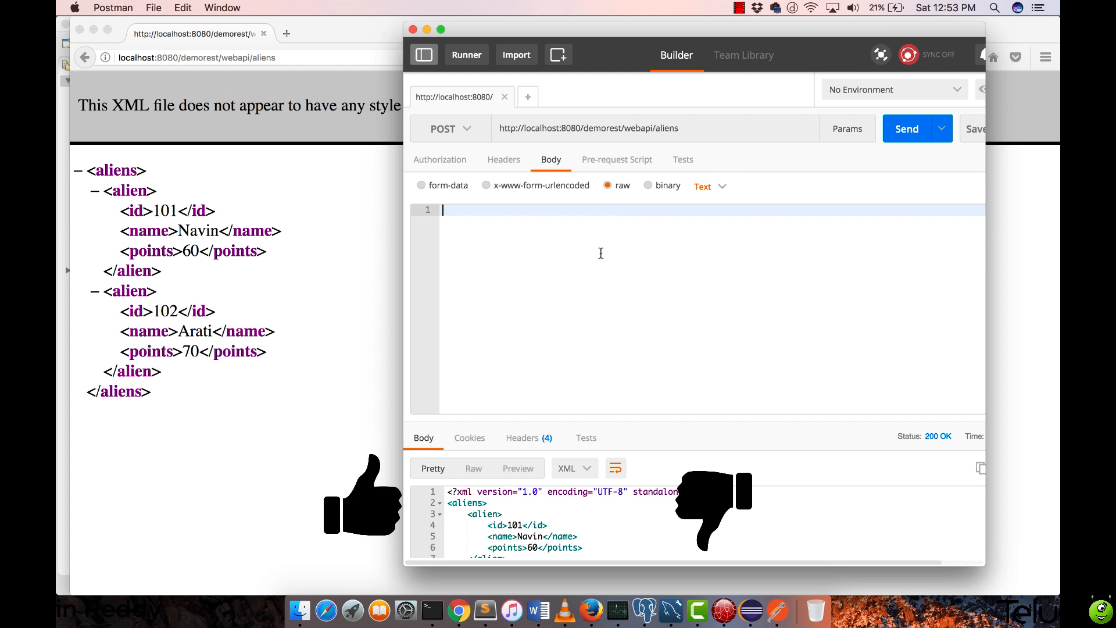
click(708, 186)
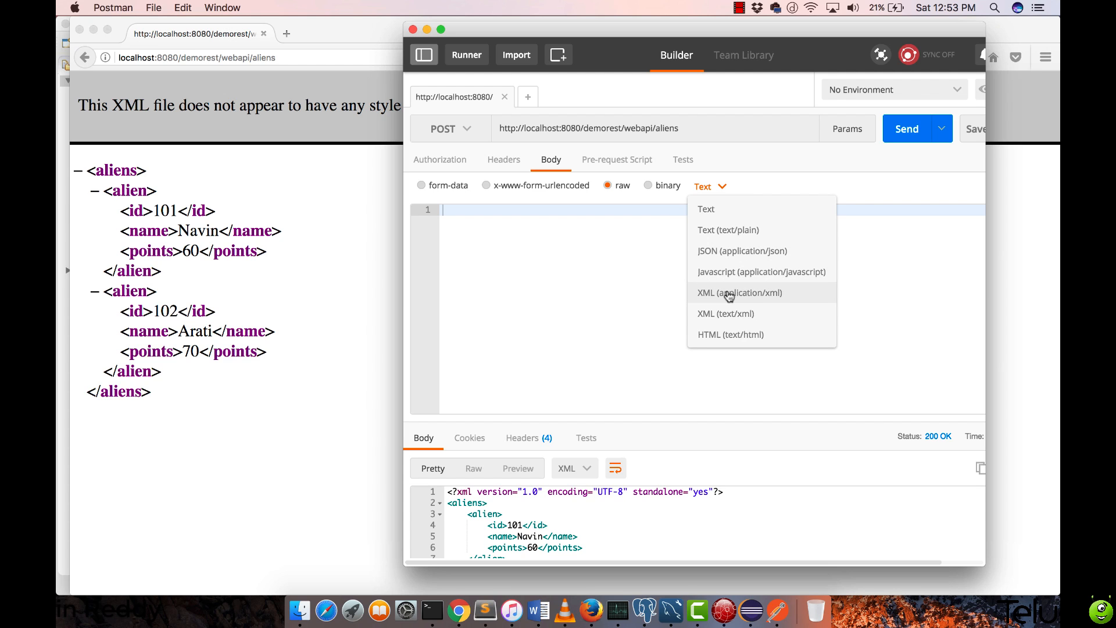
click(738, 293)
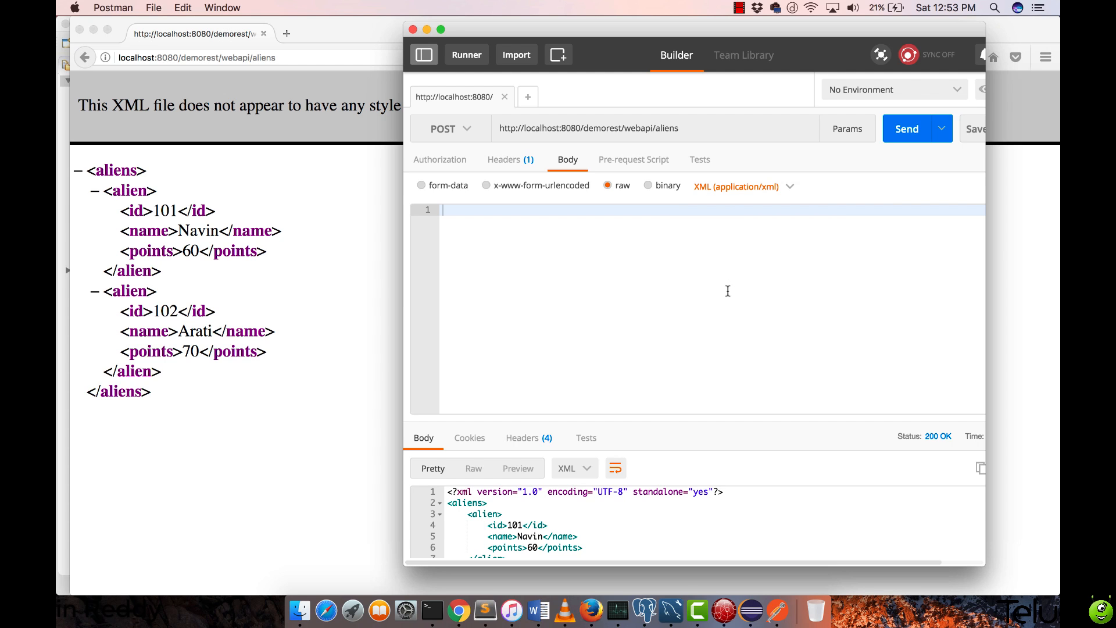
click(753, 187)
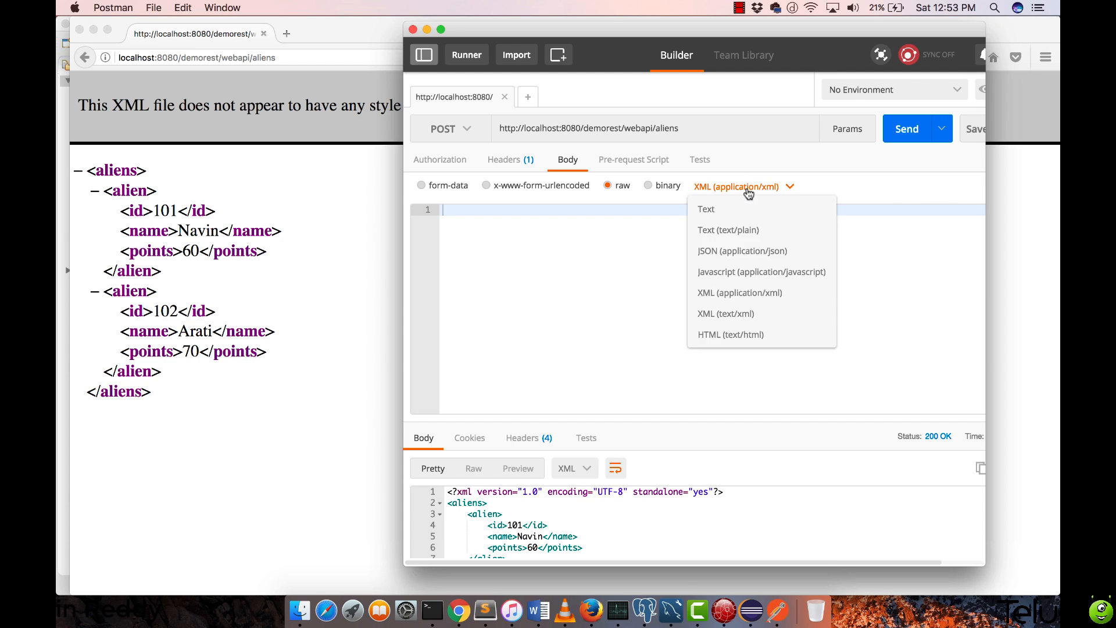
click(742, 251)
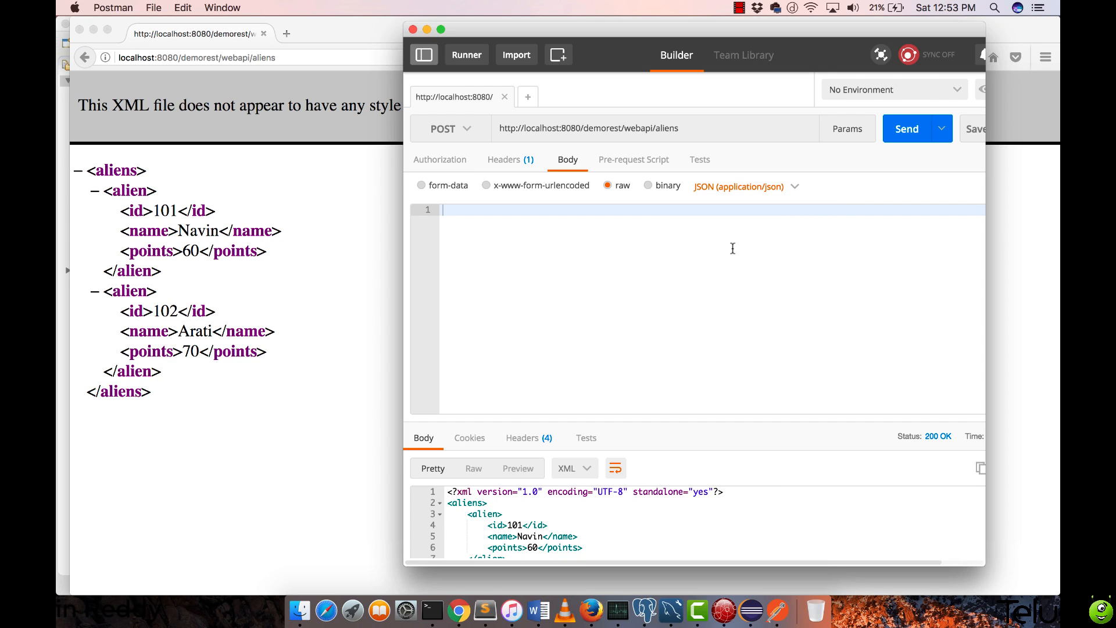
mouse_move(652, 314)
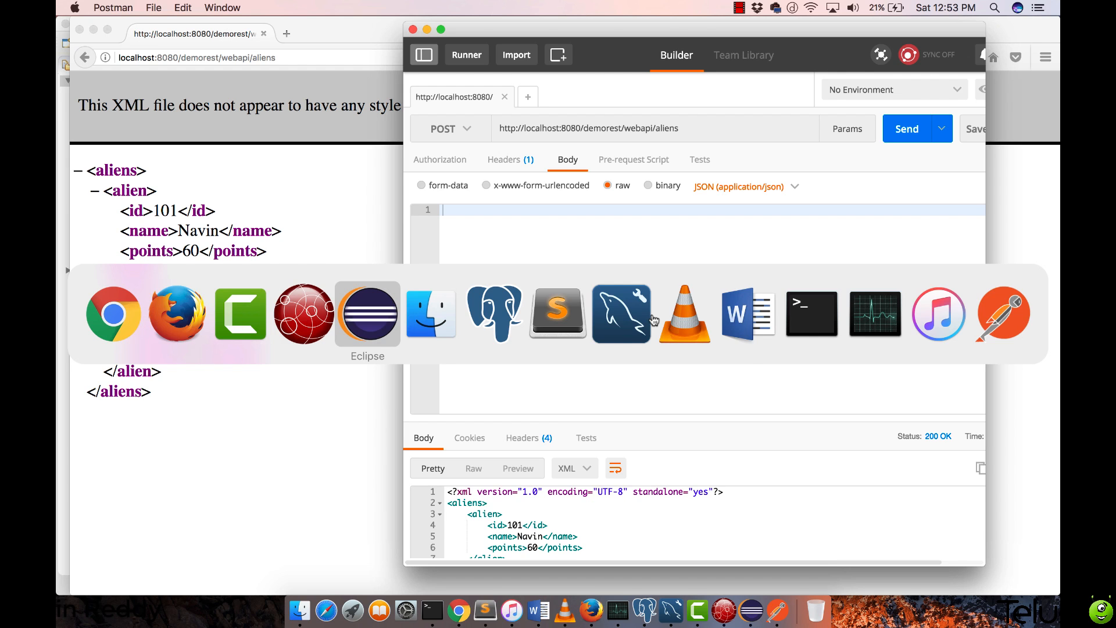
Switch to Eclipse and view AlienResource.java with its createAlien POST method
click(367, 312)
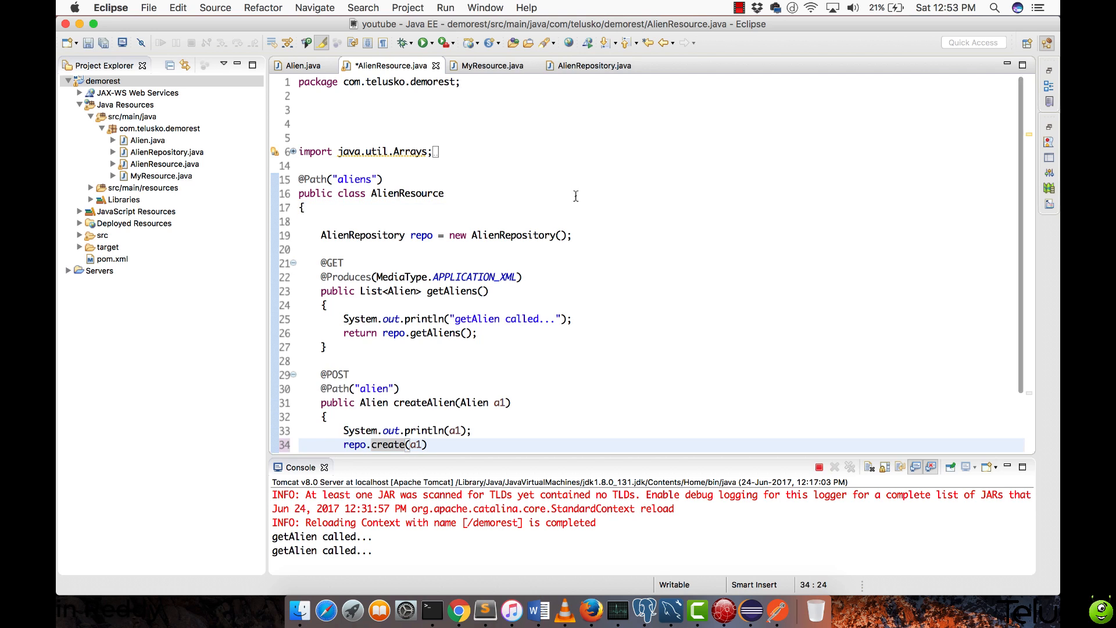
text(;)
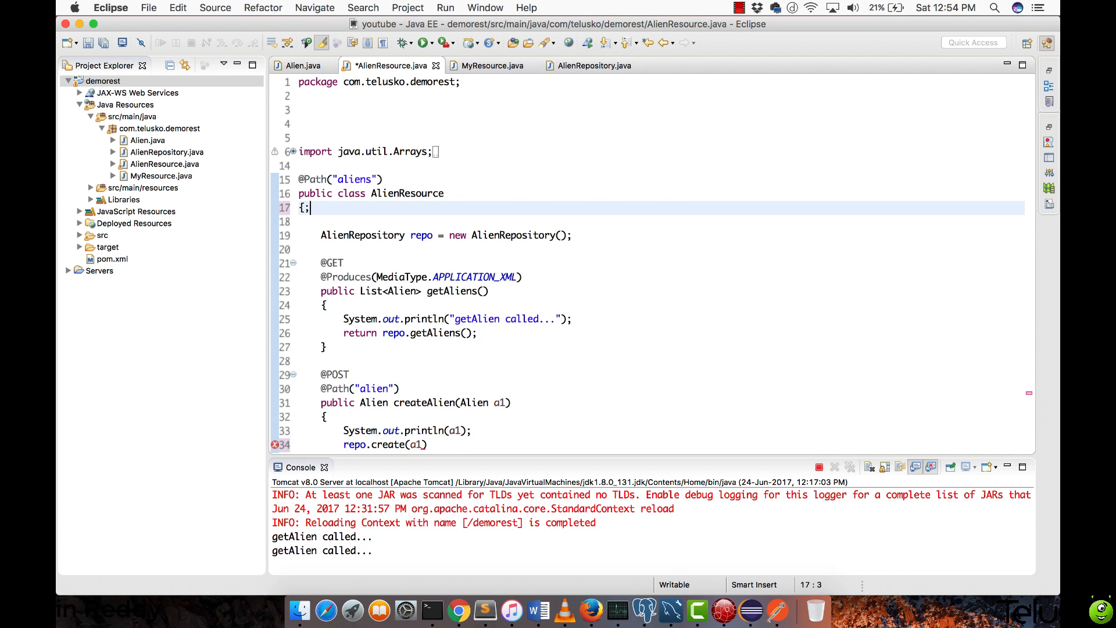